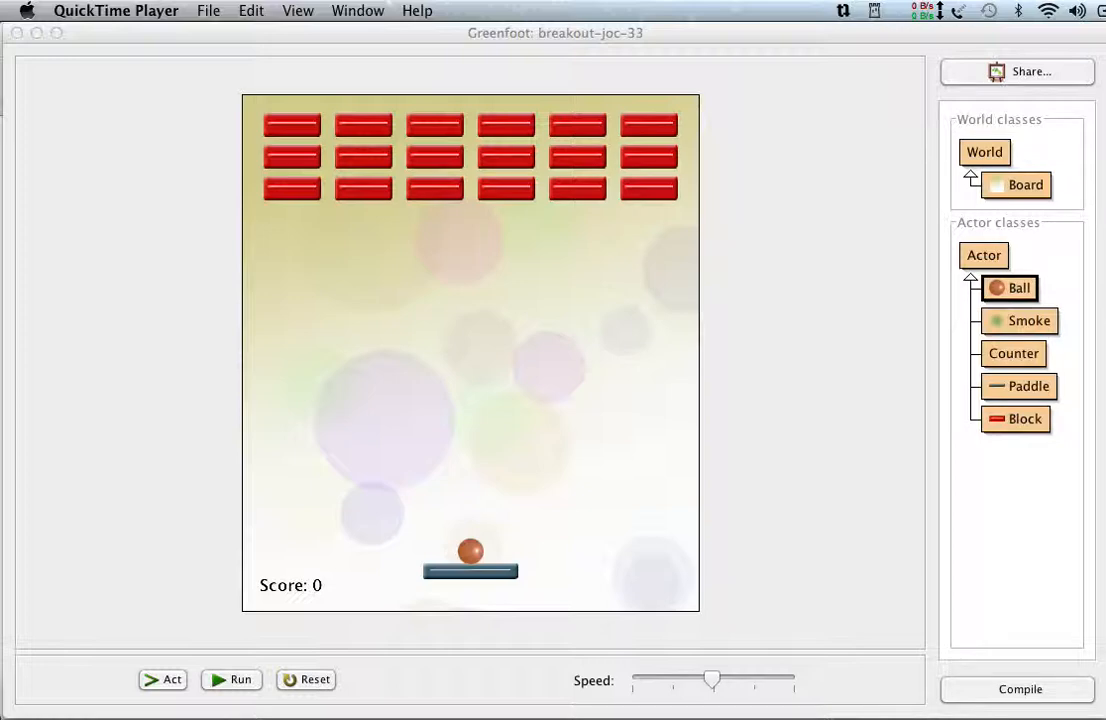
- Bring up Board's source and read from its constructor through the circle-drawing and block-layout methods
double_click(1026, 184)
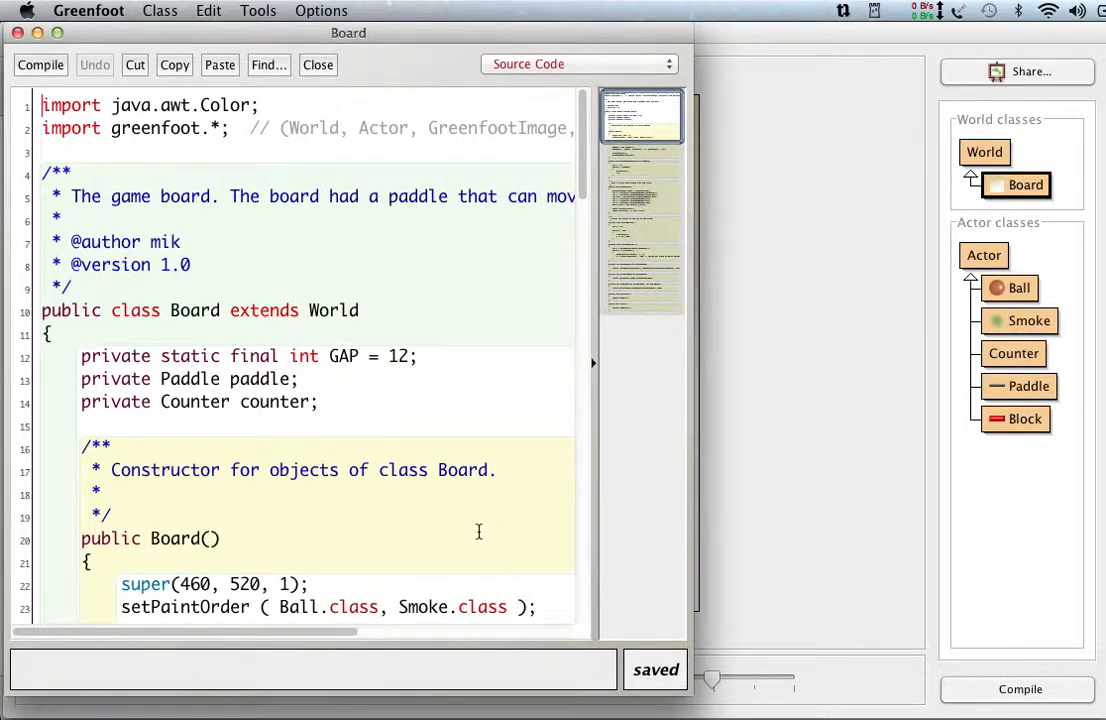
scroll(down, 3)
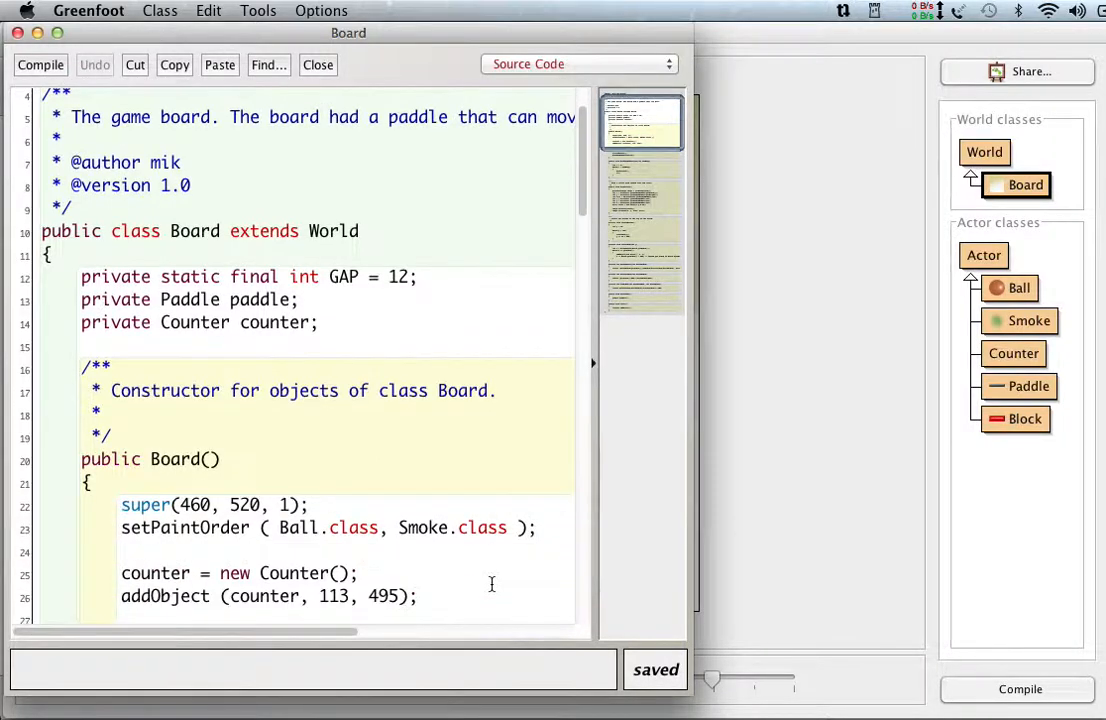
scroll(down, 3)
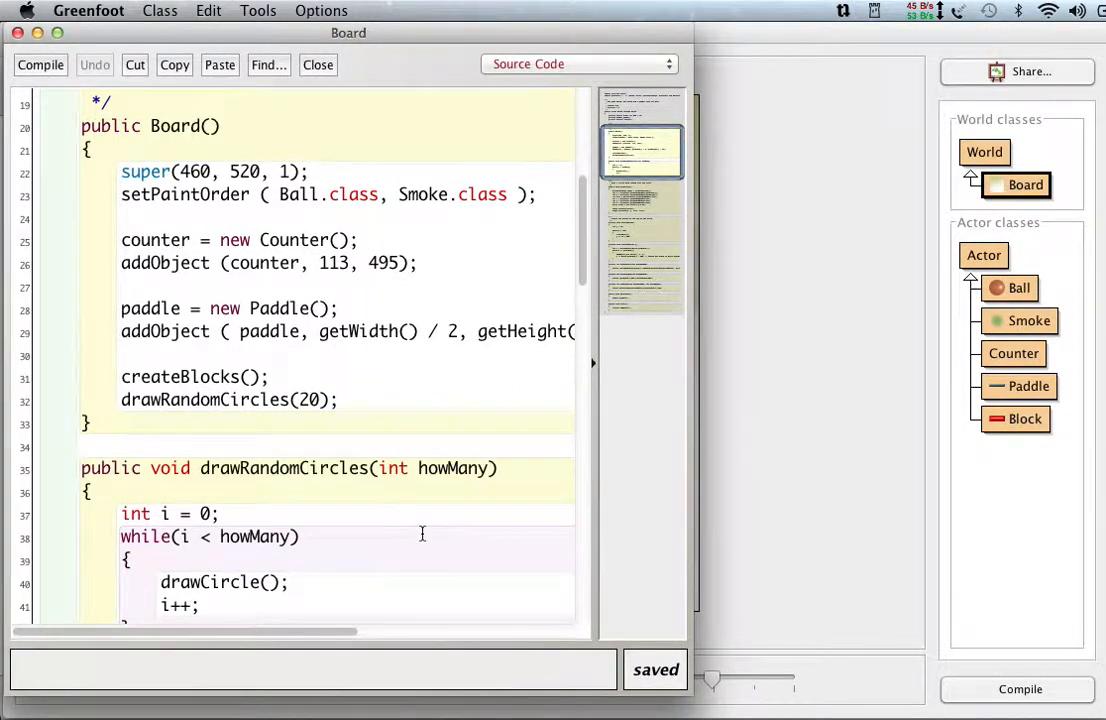
scroll(down, 3)
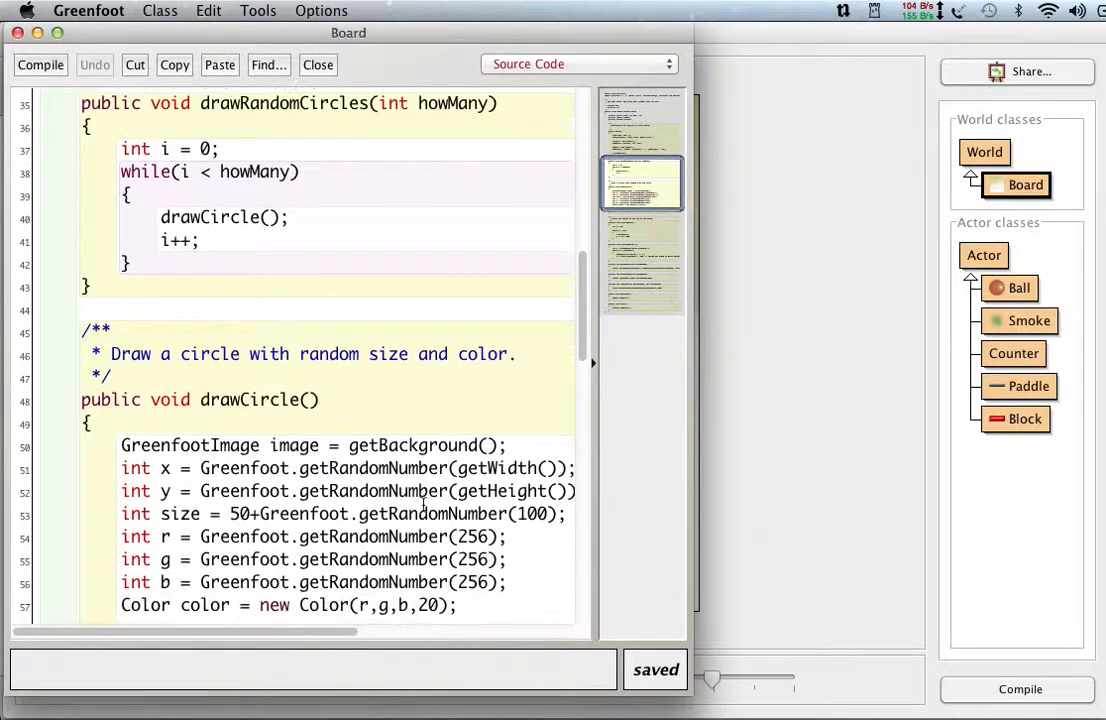
scroll(down, 3)
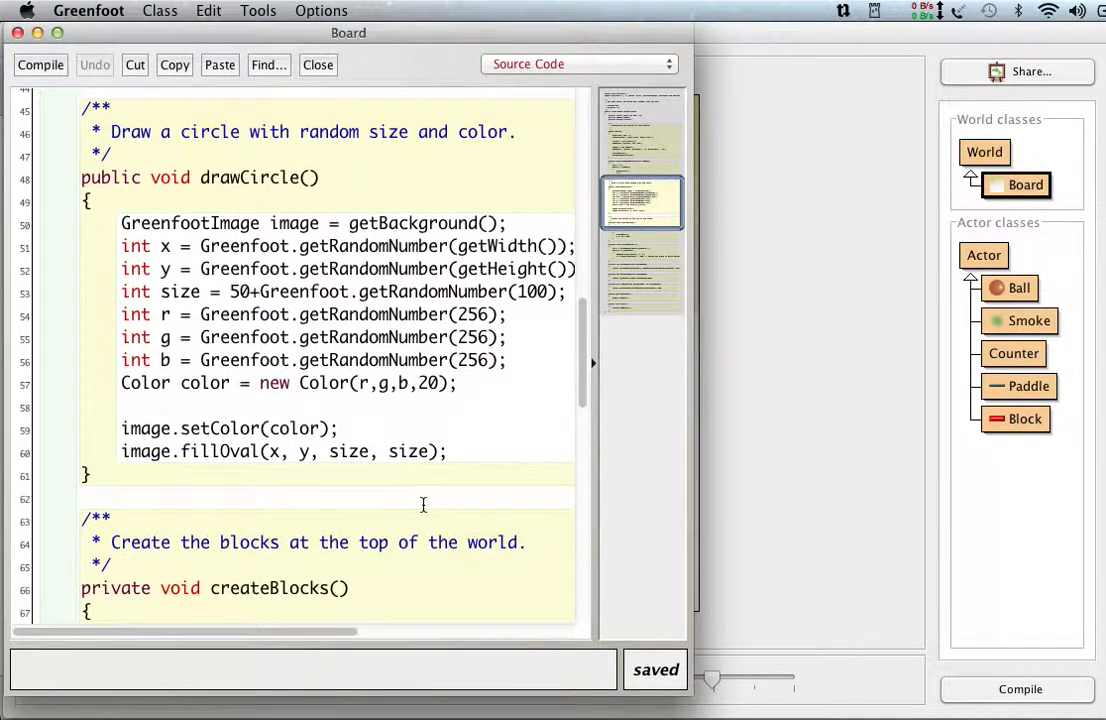
scroll(down, 3)
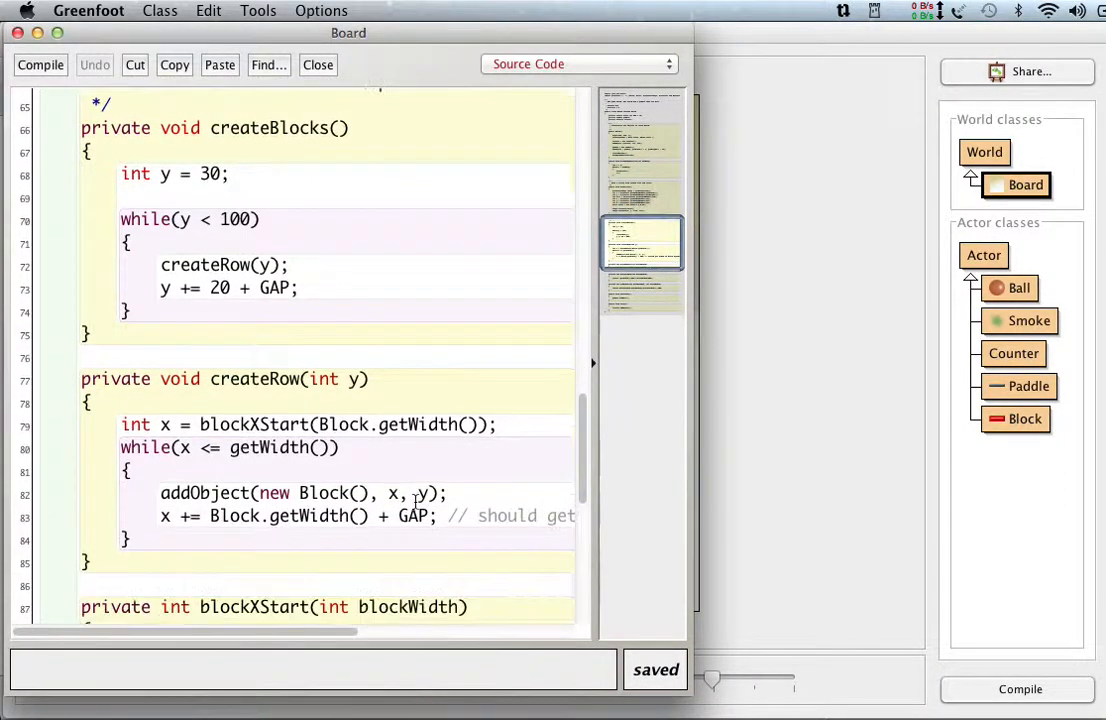
scroll(down, 3)
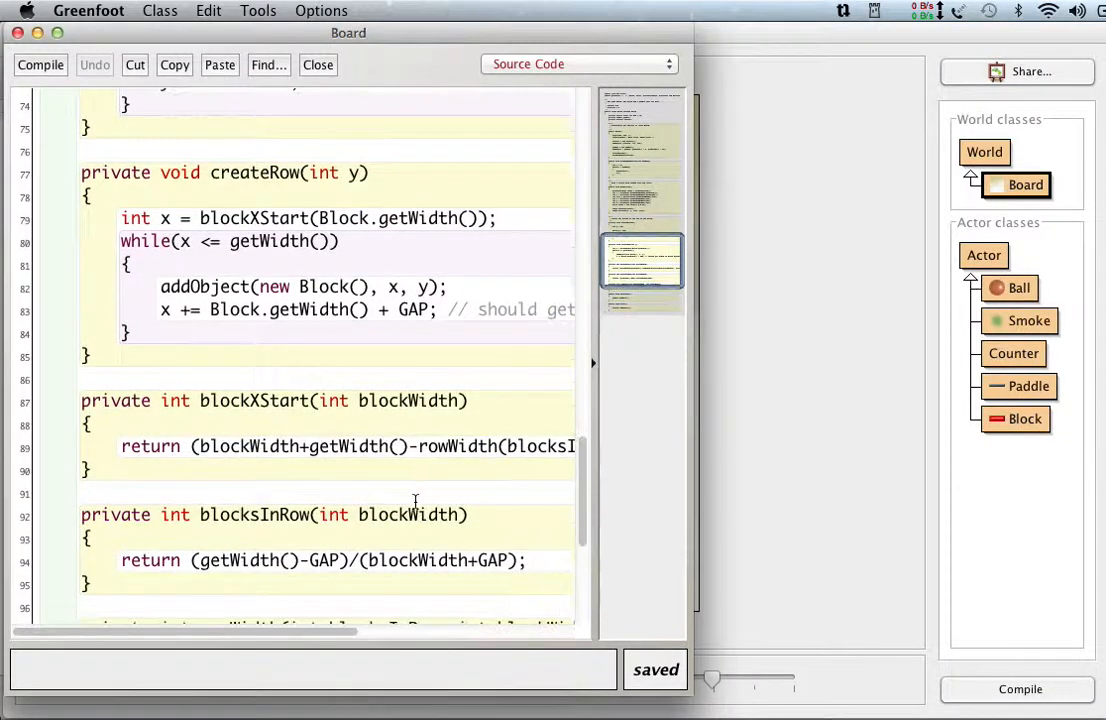
scroll(down, 3)
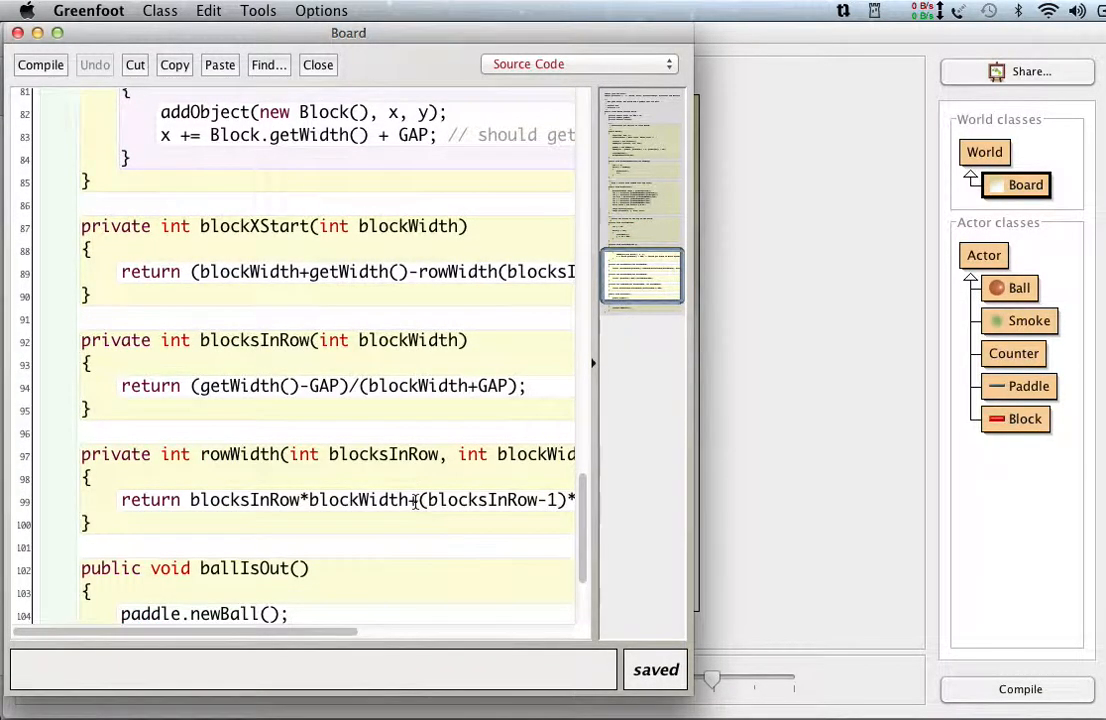
scroll(down, 3)
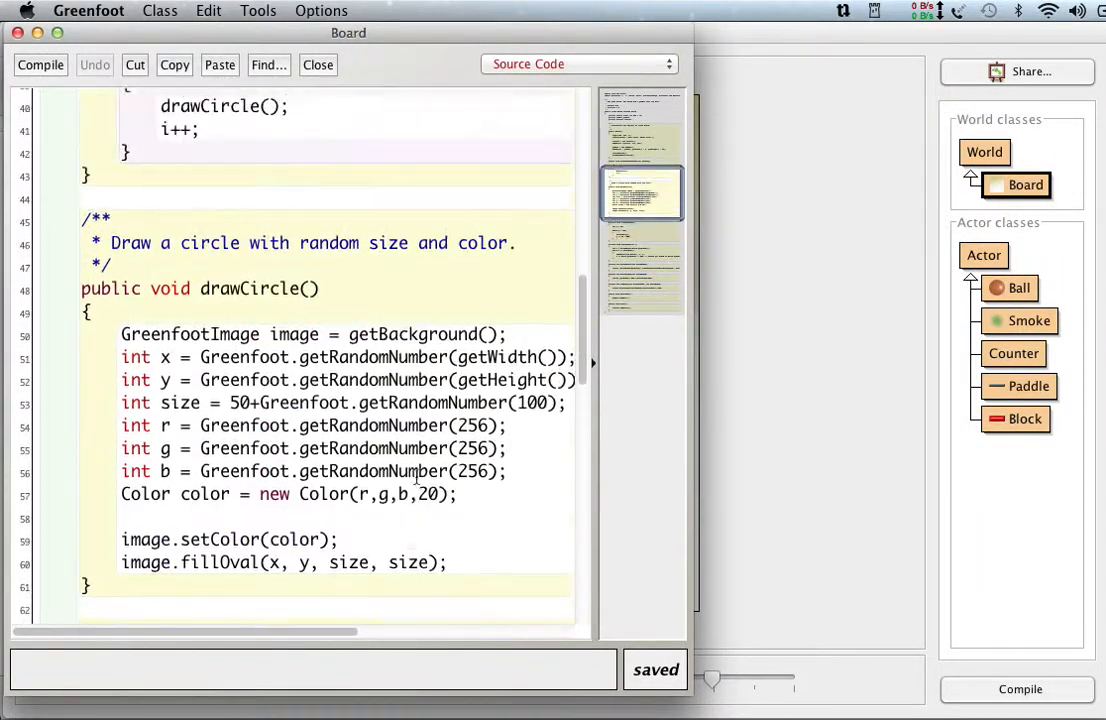
- Close the Board editor and return to the breakout world with blocks, ball and paddle
click(318, 64)
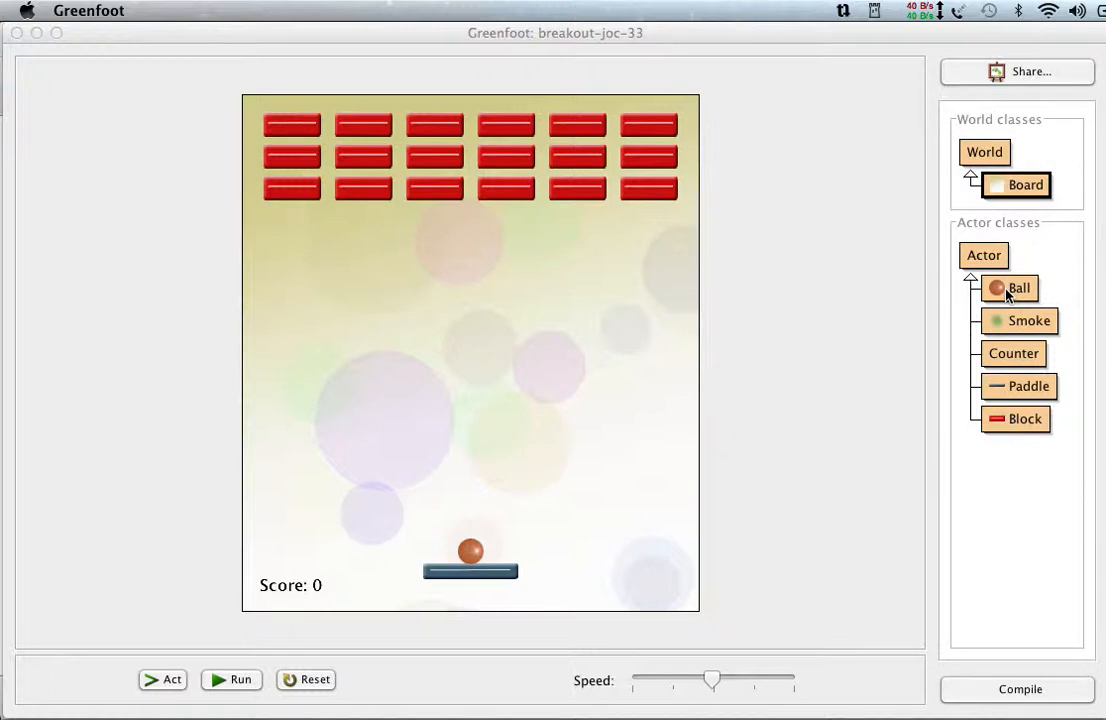
mouse_move(1024, 184)
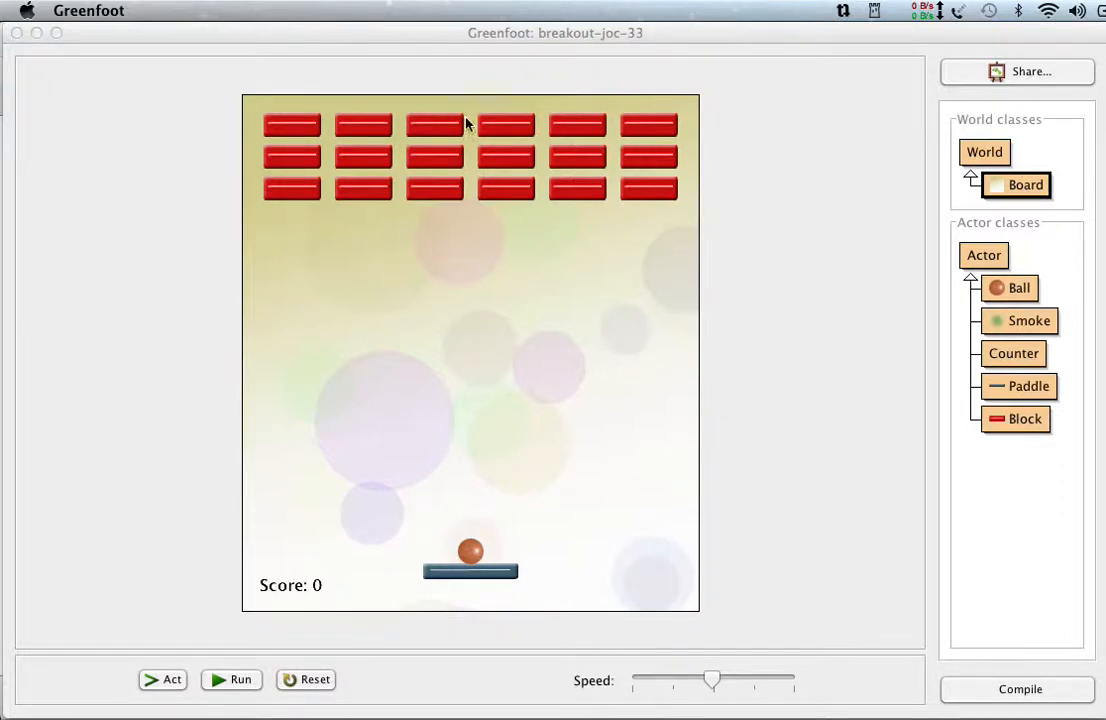
- Bring up Ball's source and read its act() method with move, smoke, out and block checks
click(1020, 288)
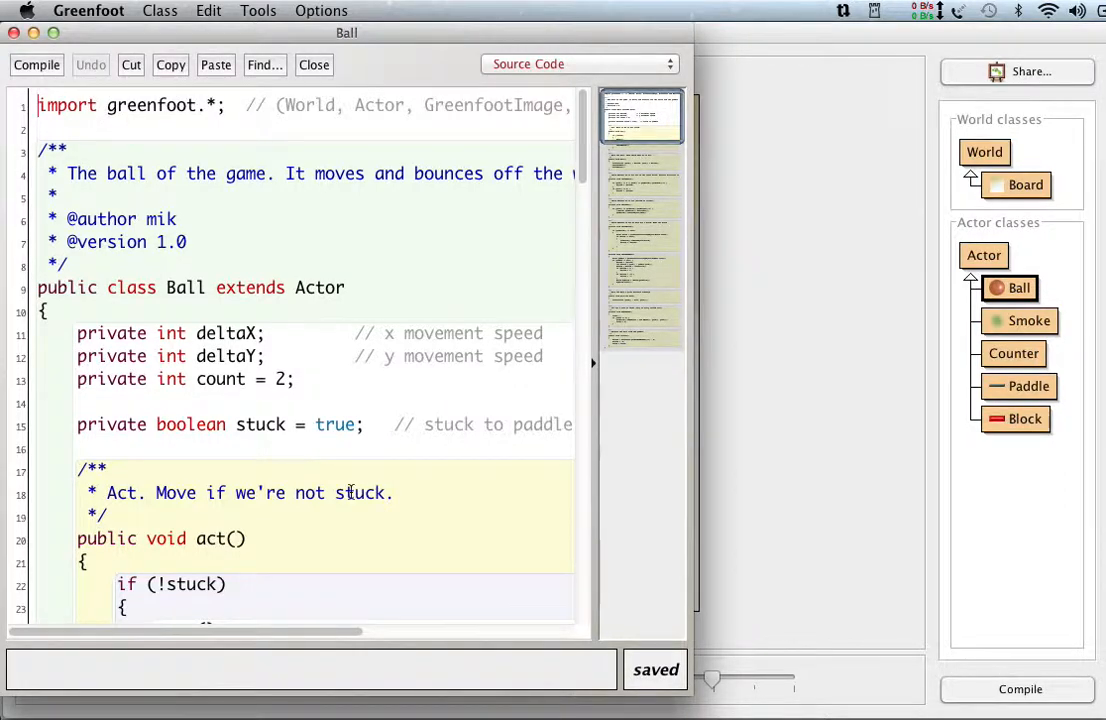
scroll(down, 3)
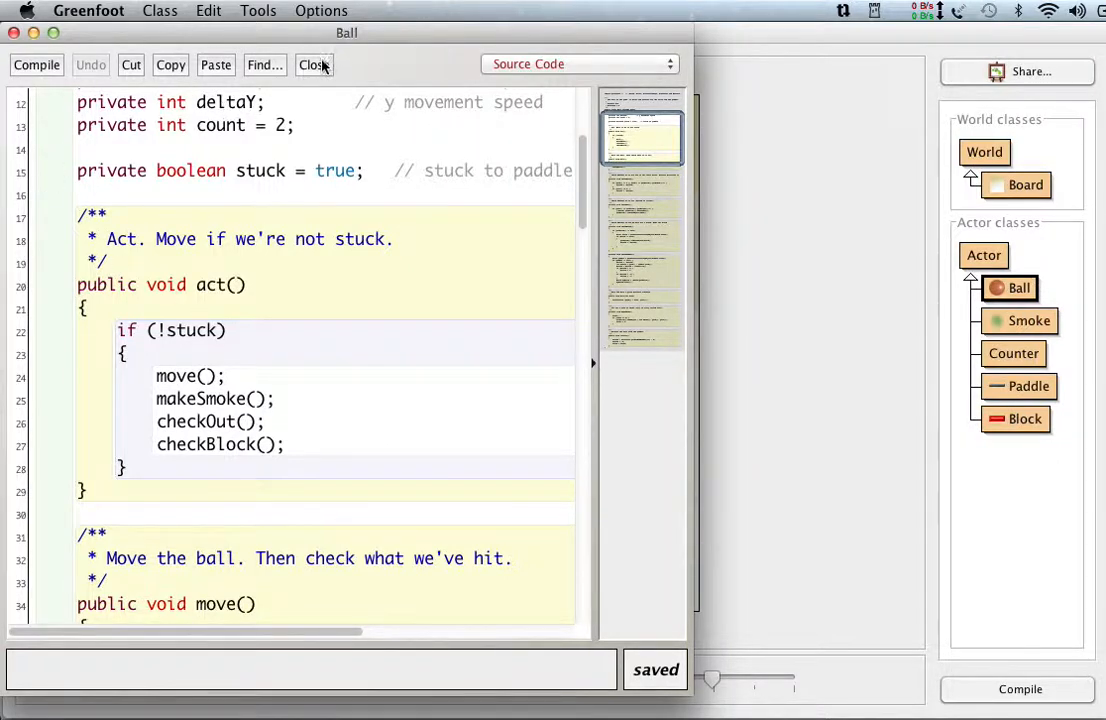
- Close the Ball editor so only the breakout world with its zero score remains
click(312, 64)
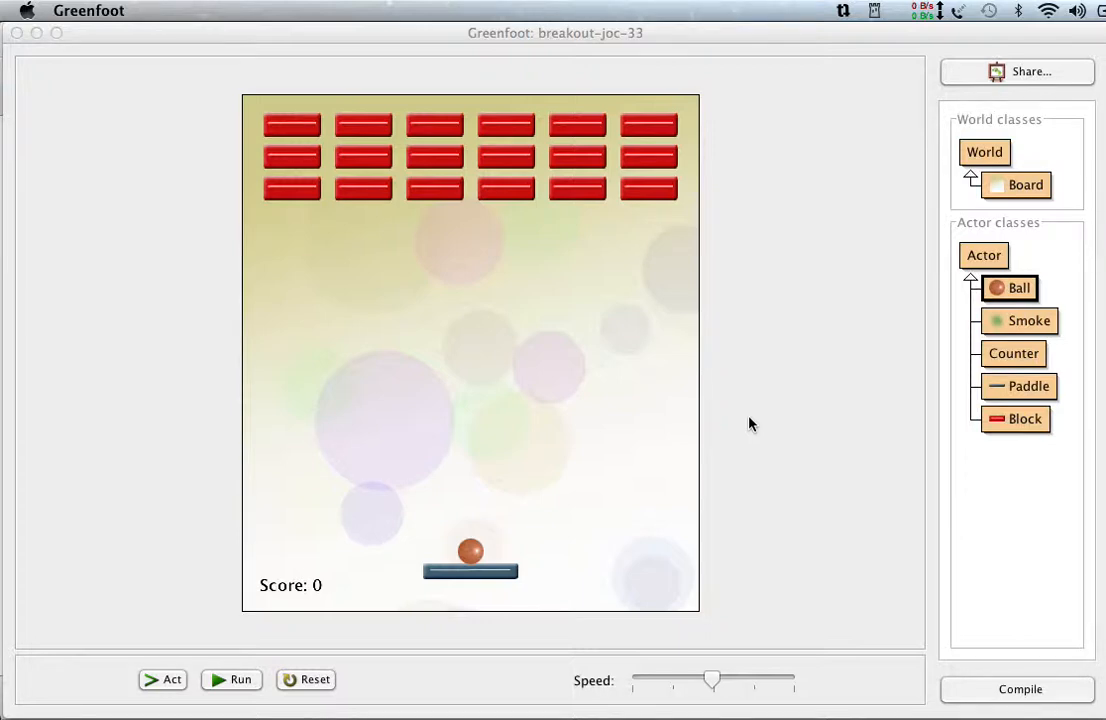
mouse_move(736, 428)
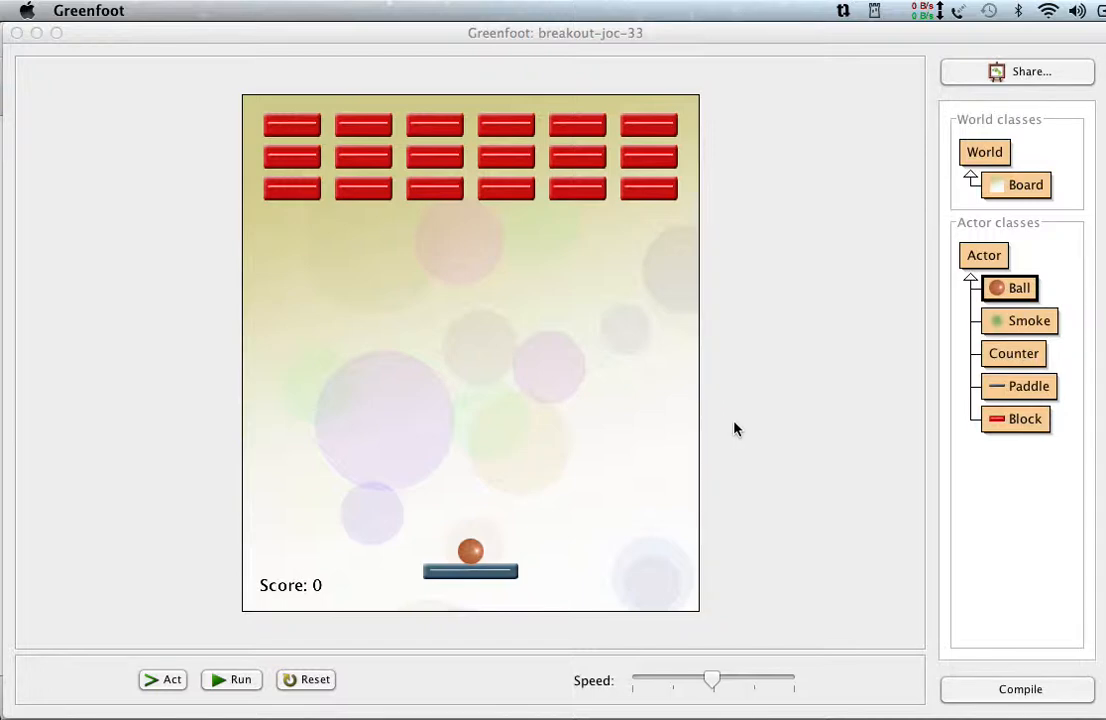
mouse_move(778, 448)
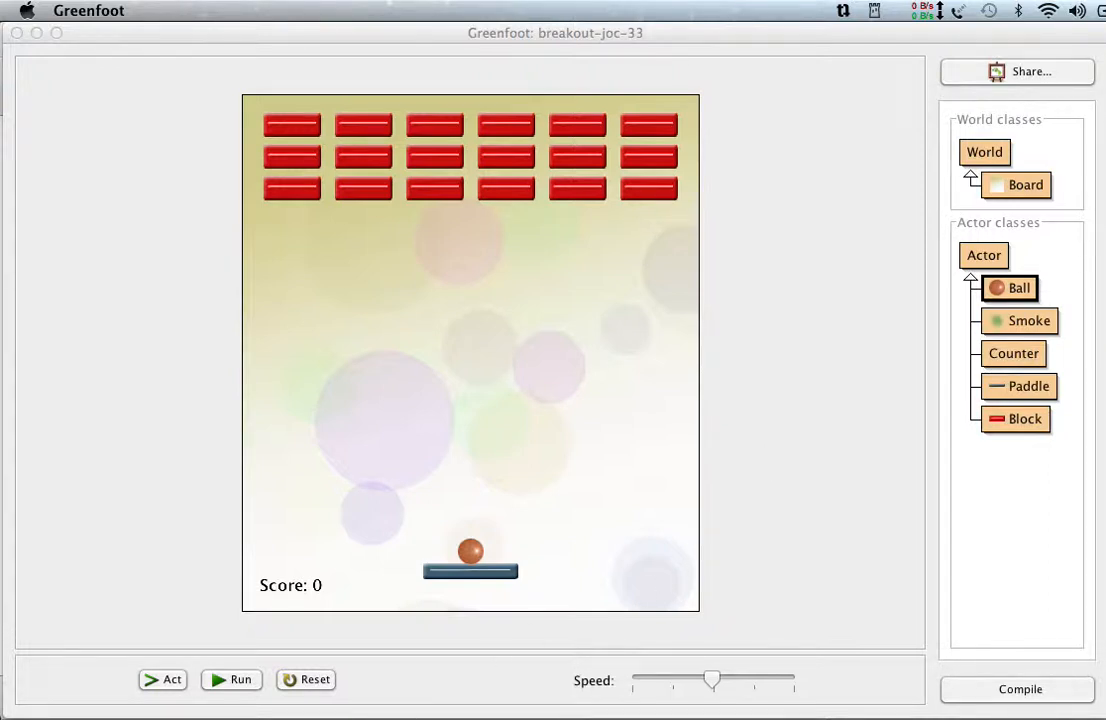
mouse_move(782, 656)
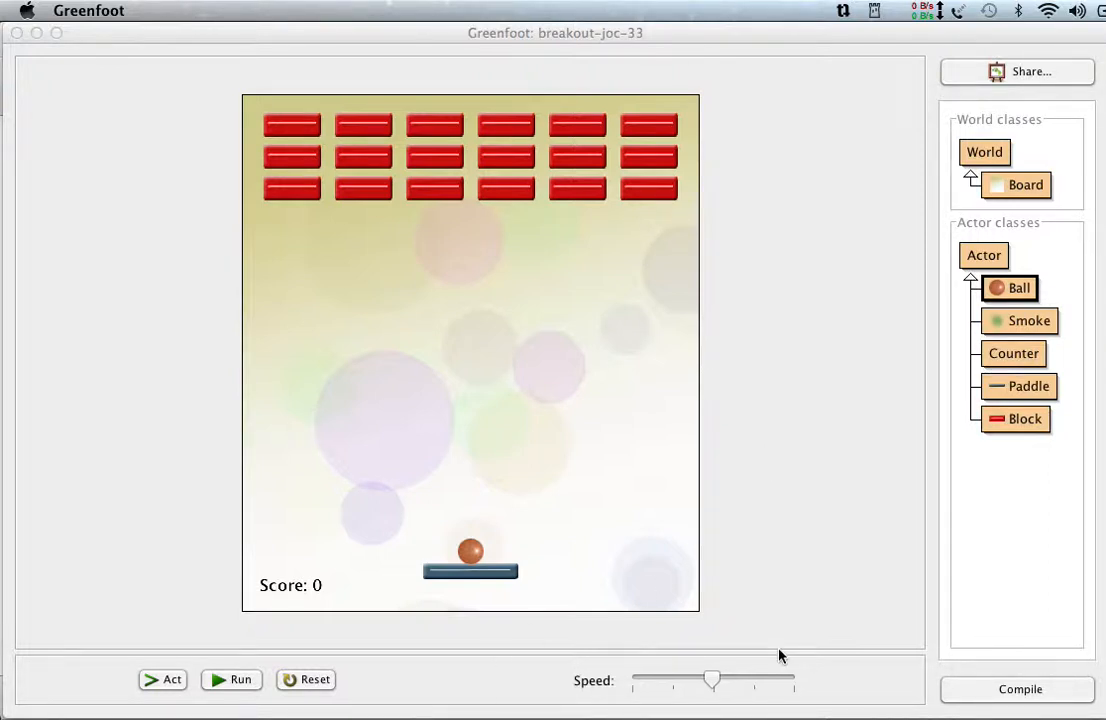
mouse_move(612, 712)
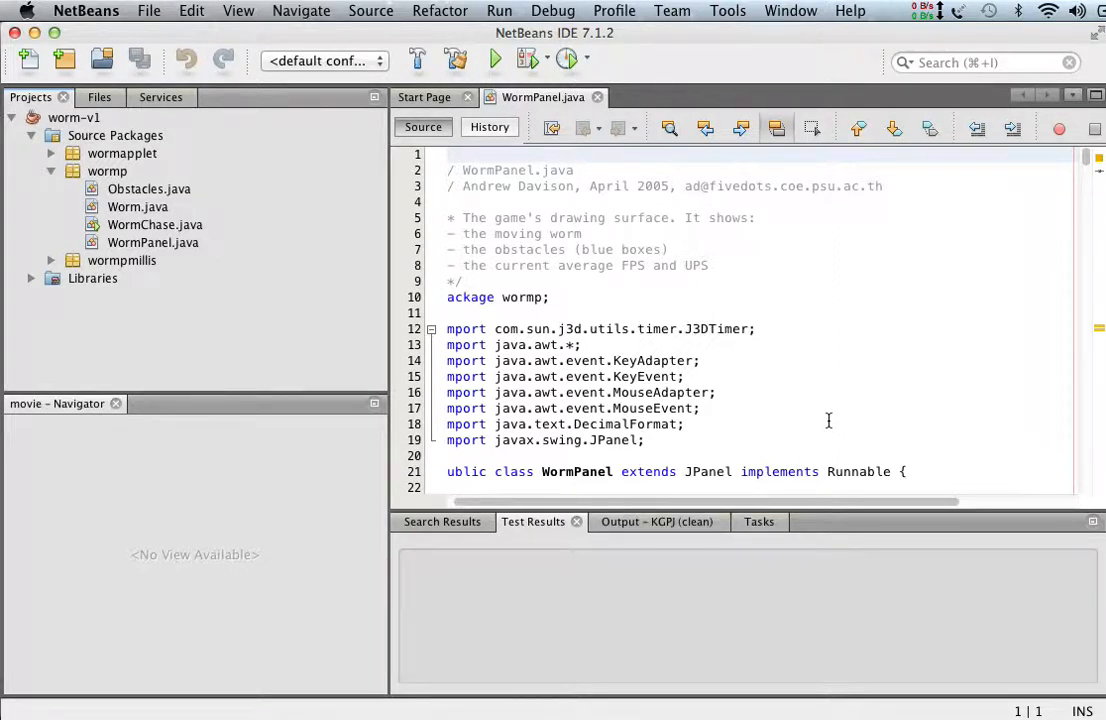
mouse_move(770, 392)
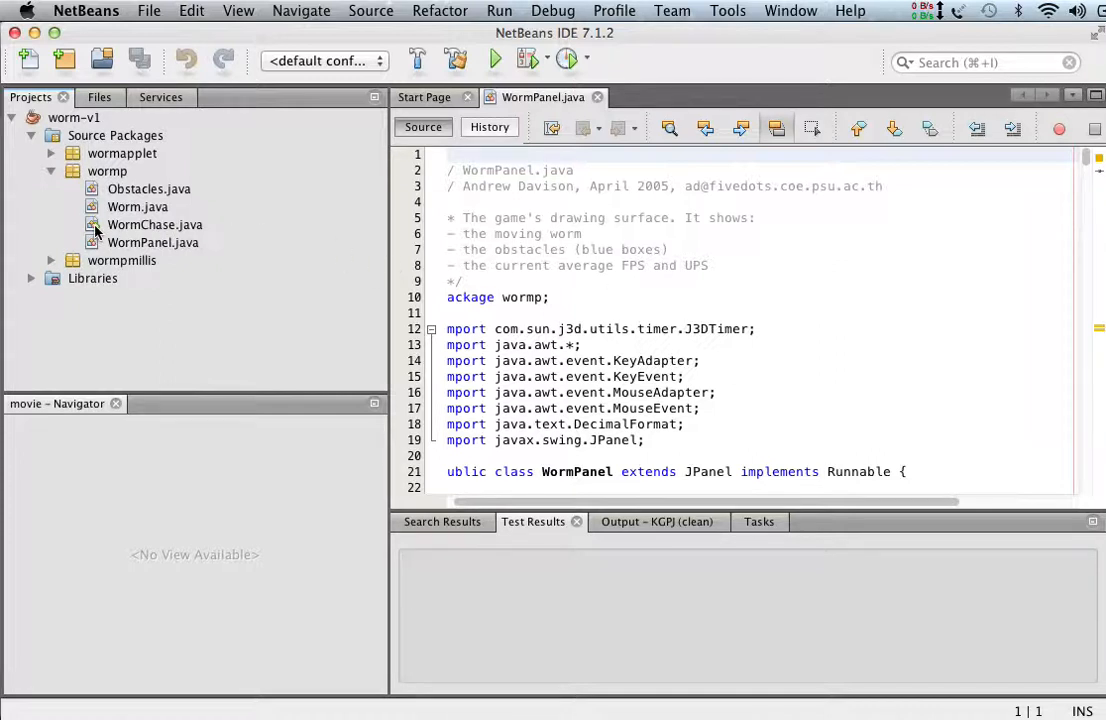
mouse_move(108, 172)
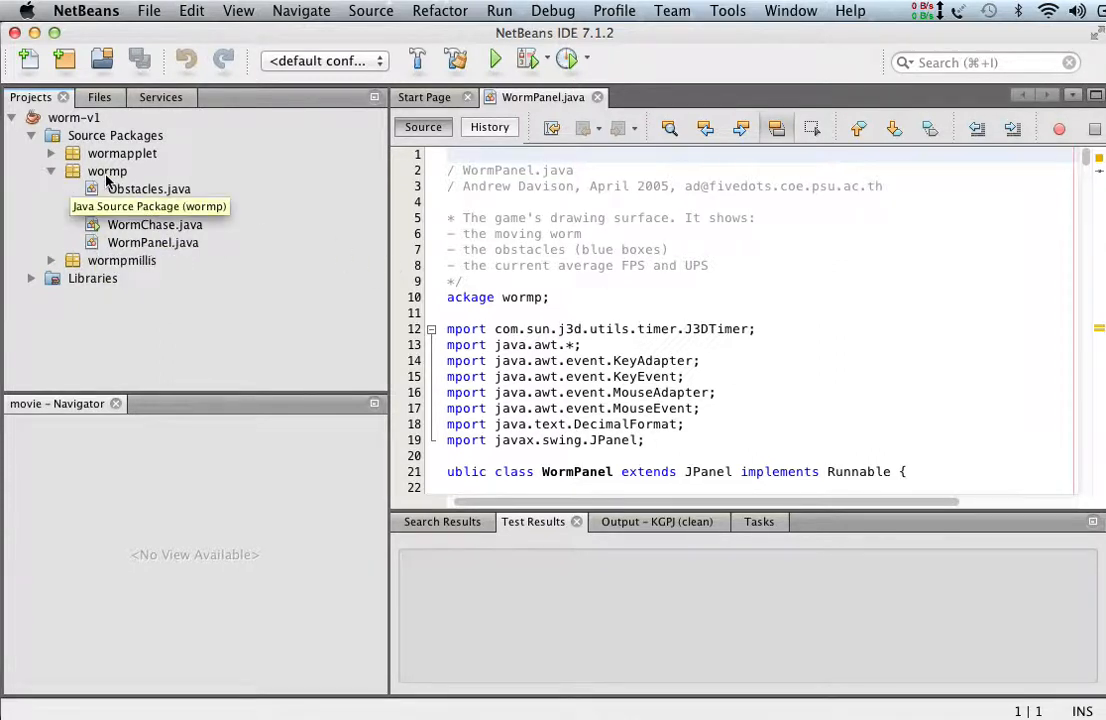
mouse_move(120, 188)
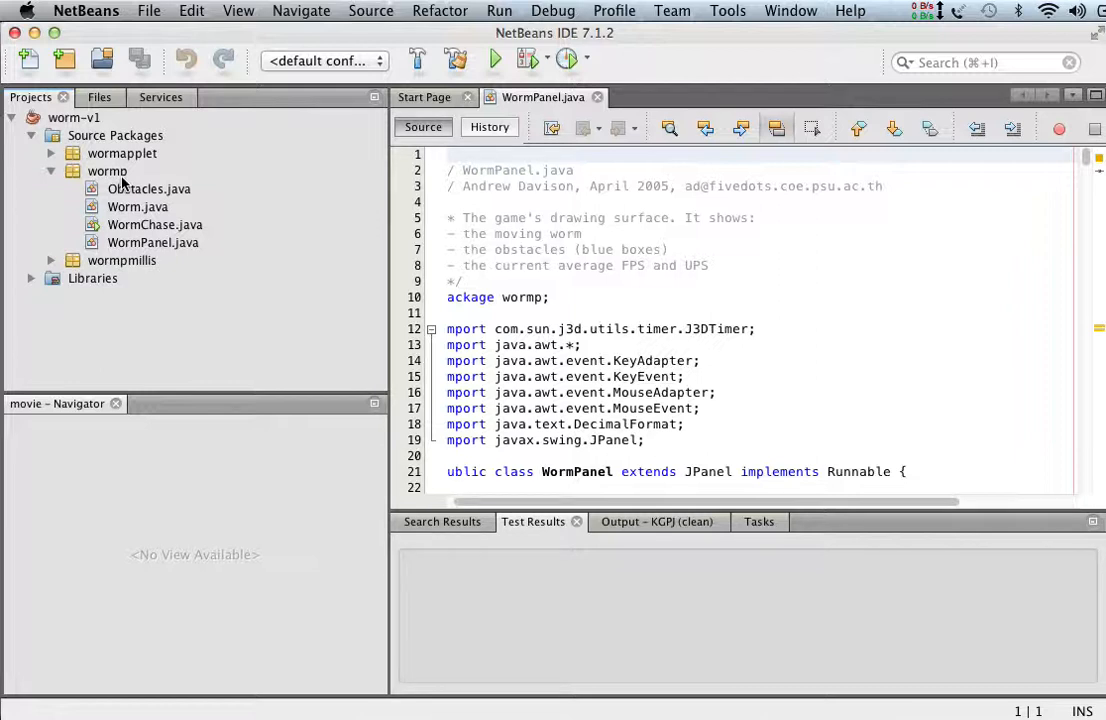
mouse_move(96, 232)
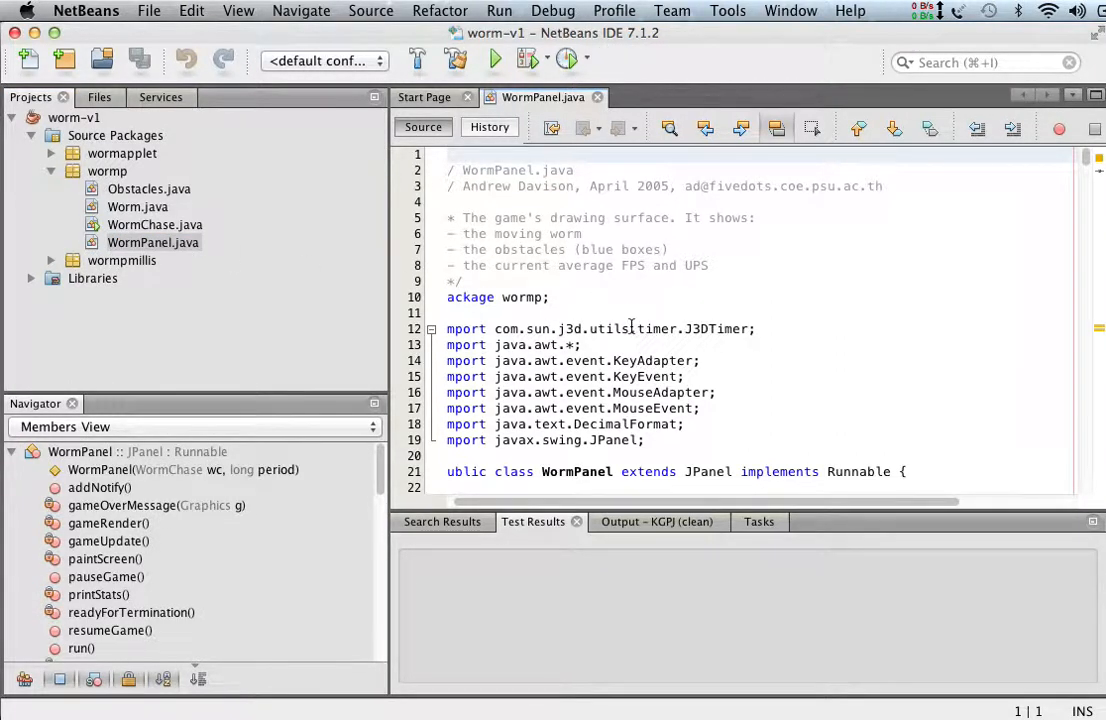
mouse_move(596, 296)
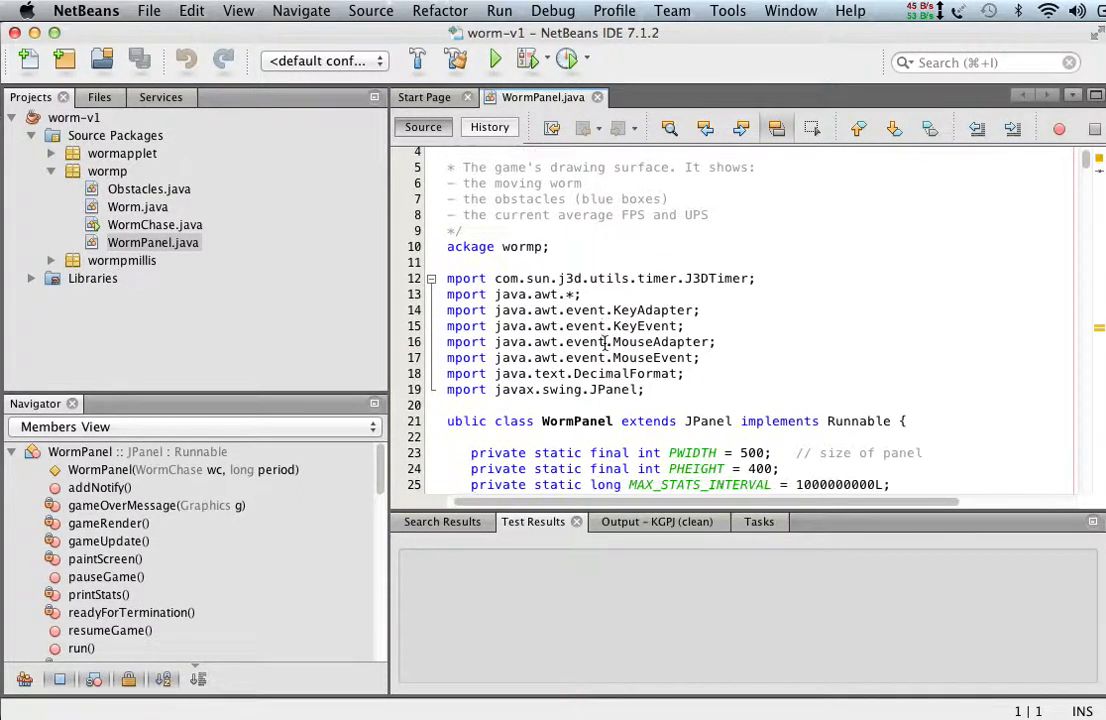
- Read down through WormPanel.java's middle methods in the NetBeans editor
scroll(down, 3)
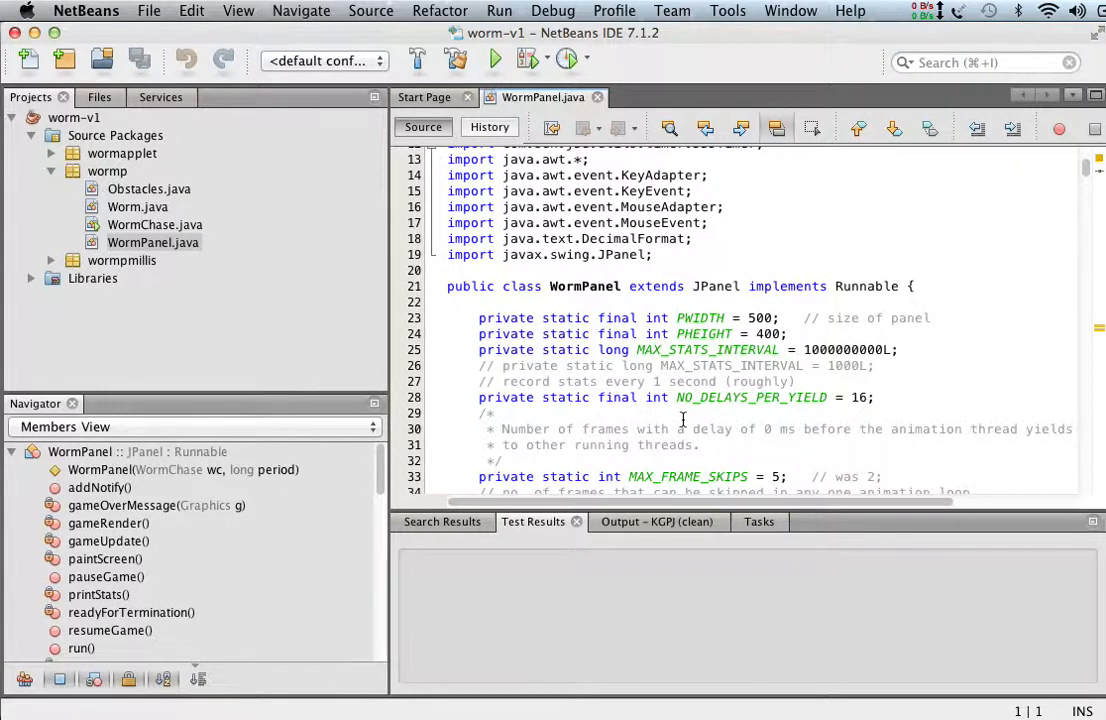
scroll(down, 3)
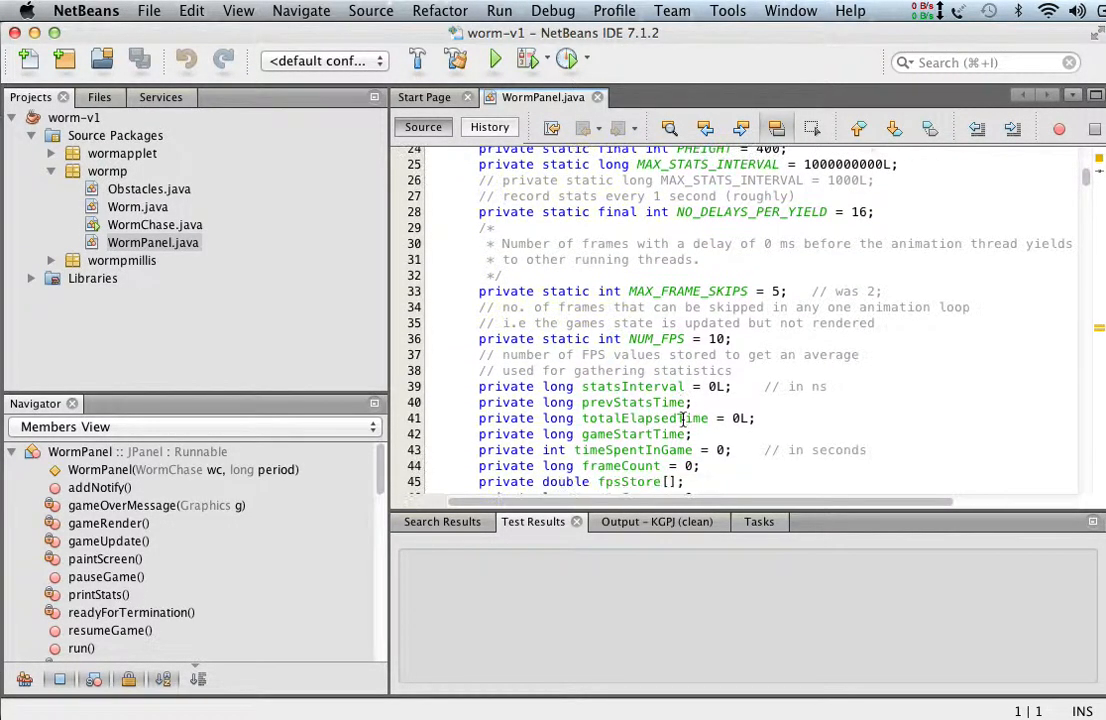
scroll(down, 3)
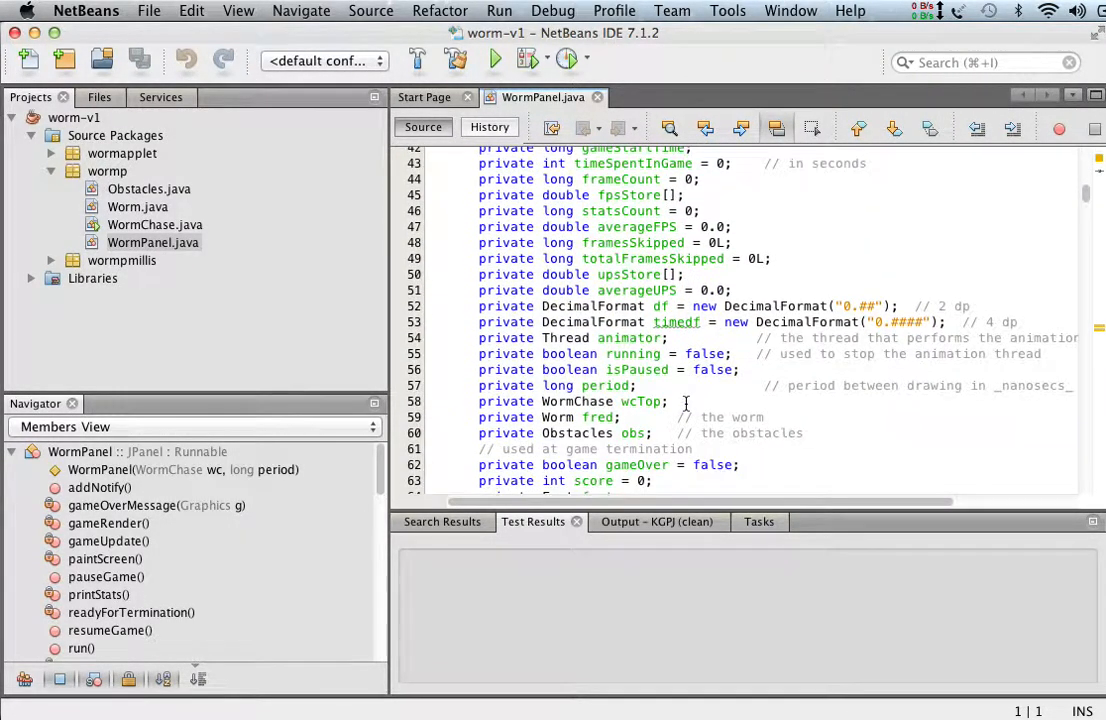
scroll(down, 3)
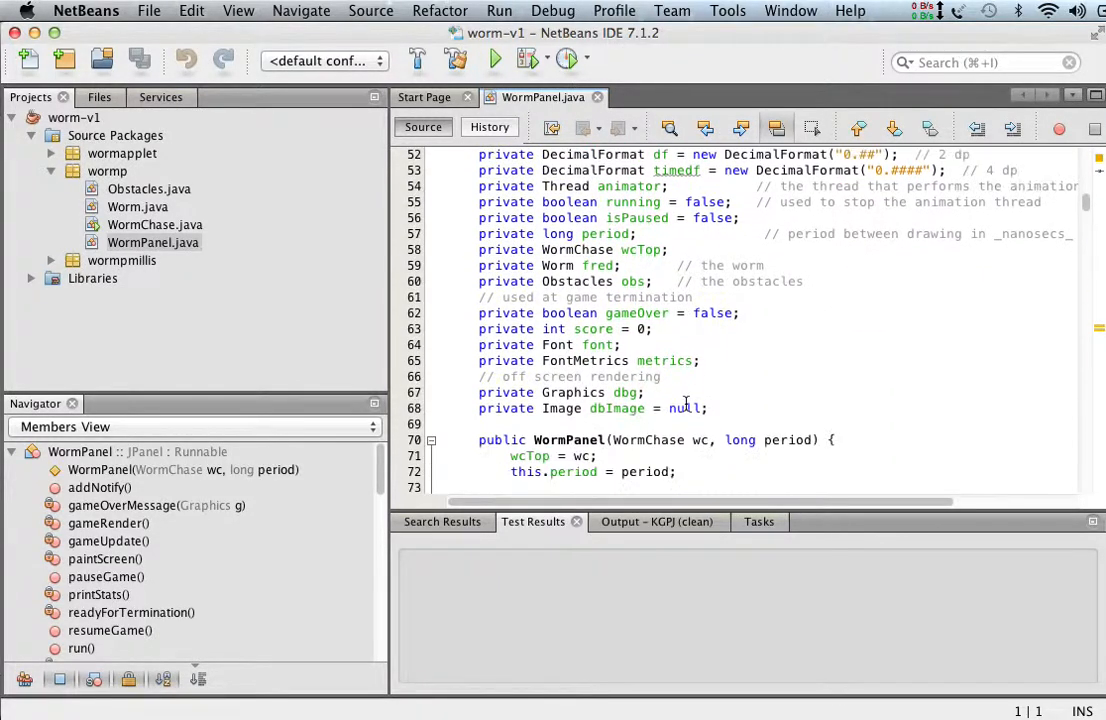
scroll(down, 3)
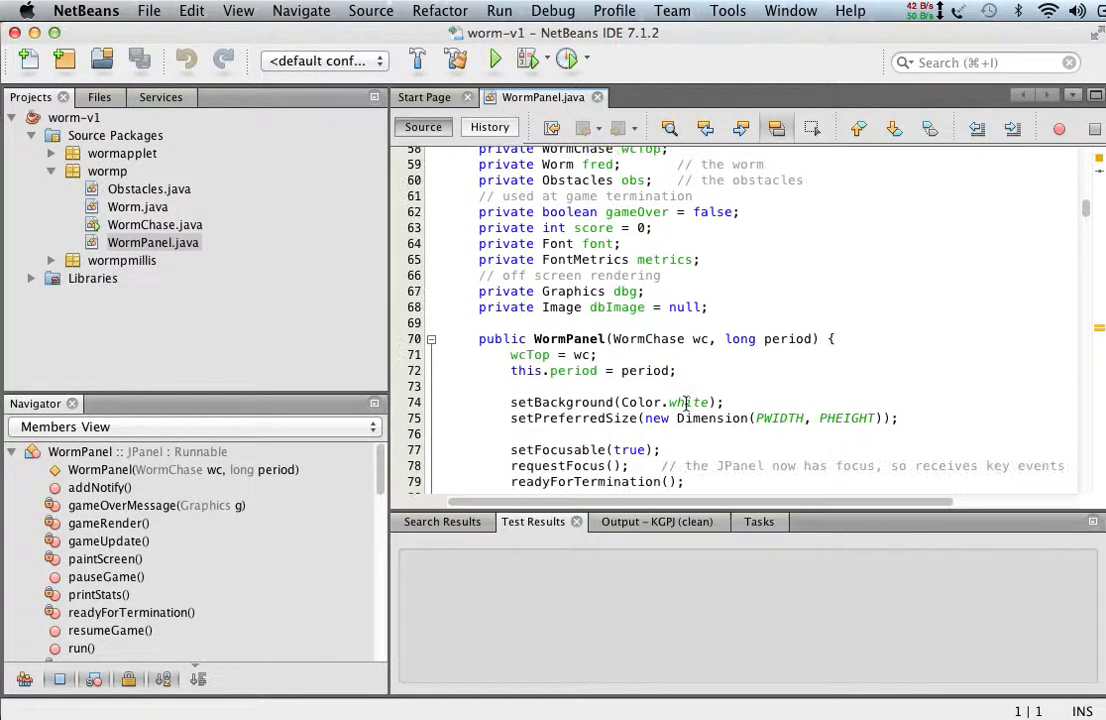
scroll(down, 3)
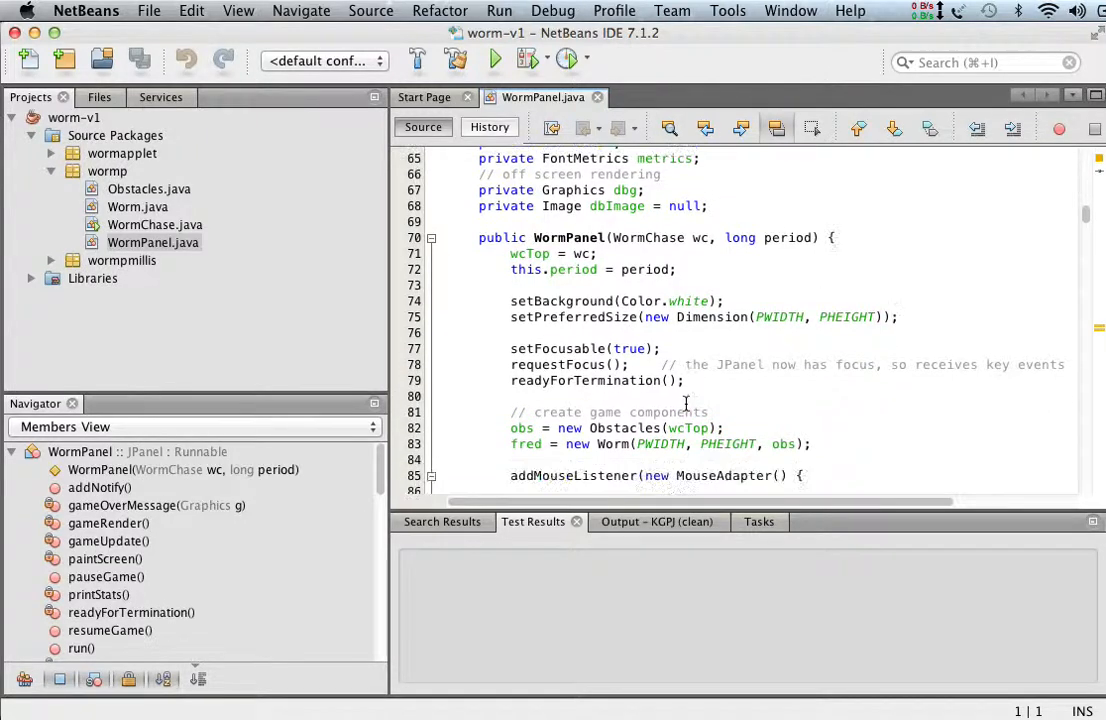
scroll(down, 3)
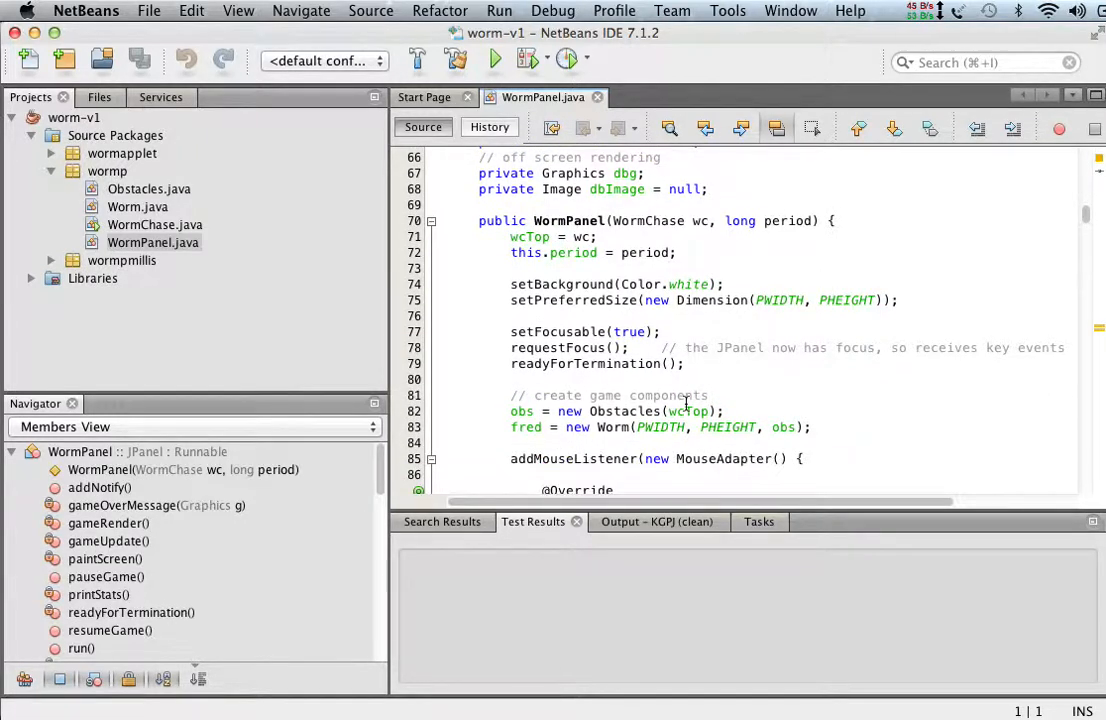
scroll(down, 3)
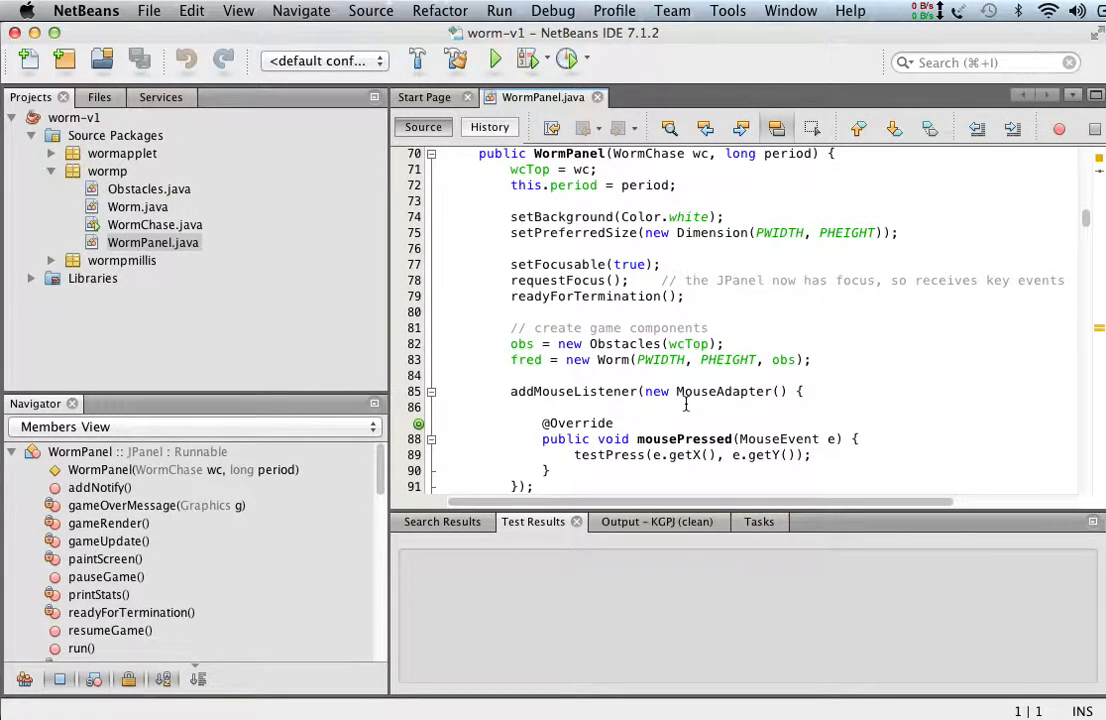
scroll(down, 3)
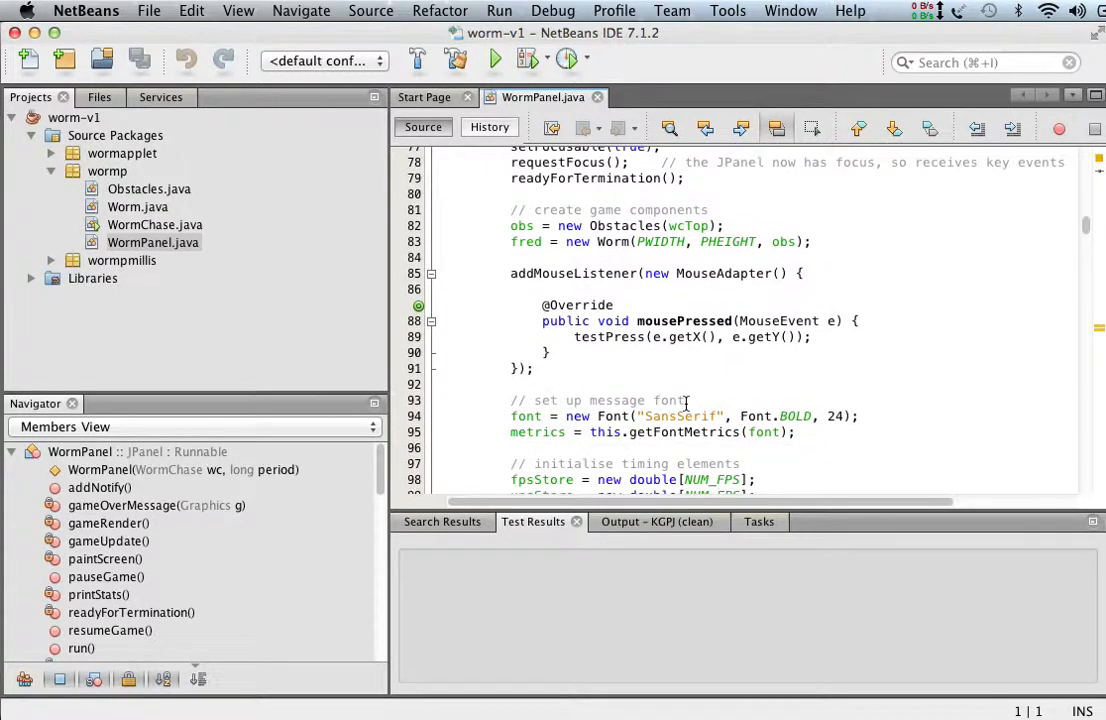
scroll(down, 3)
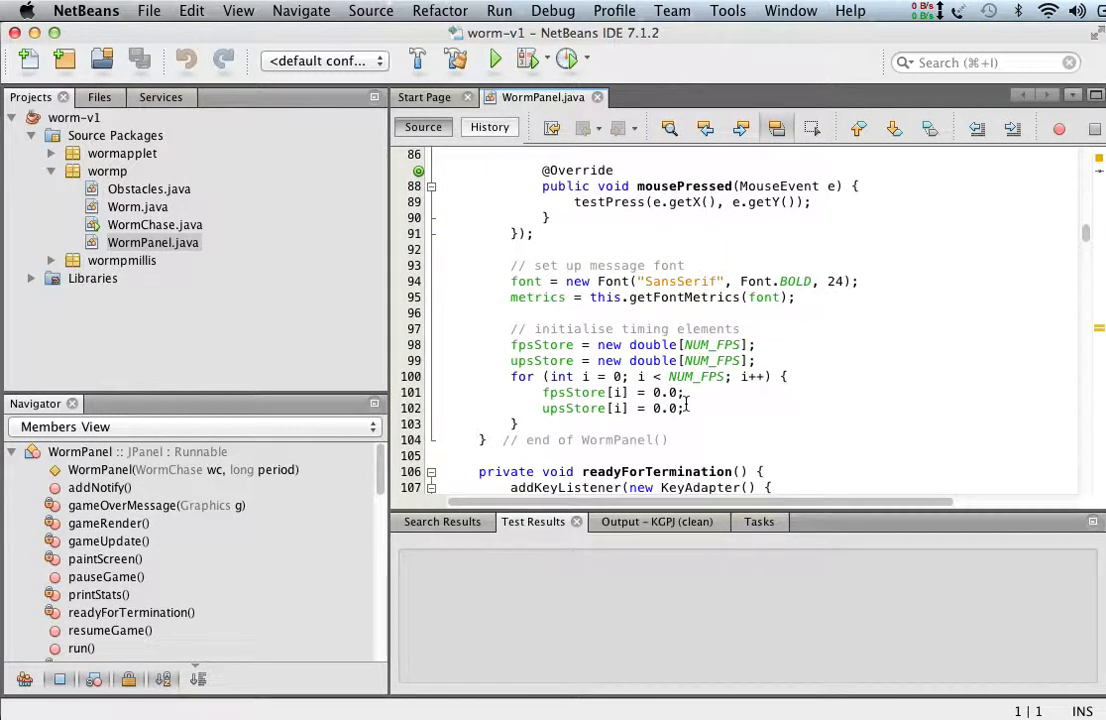
scroll(down, 3)
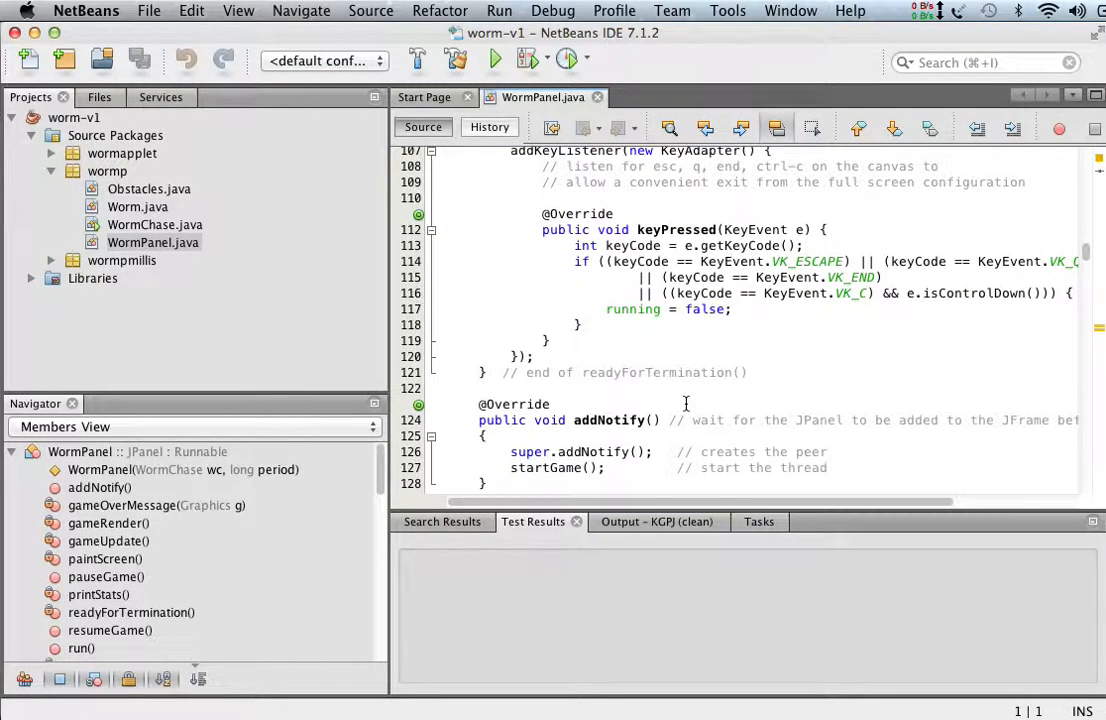
scroll(down, 3)
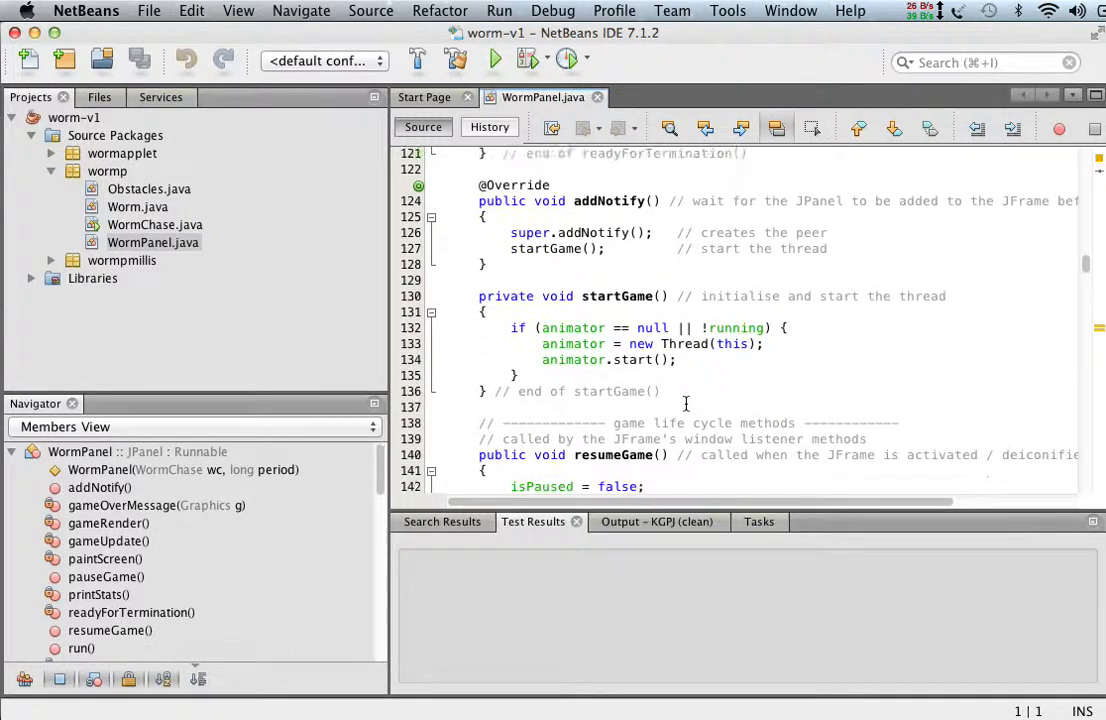
scroll(down, 3)
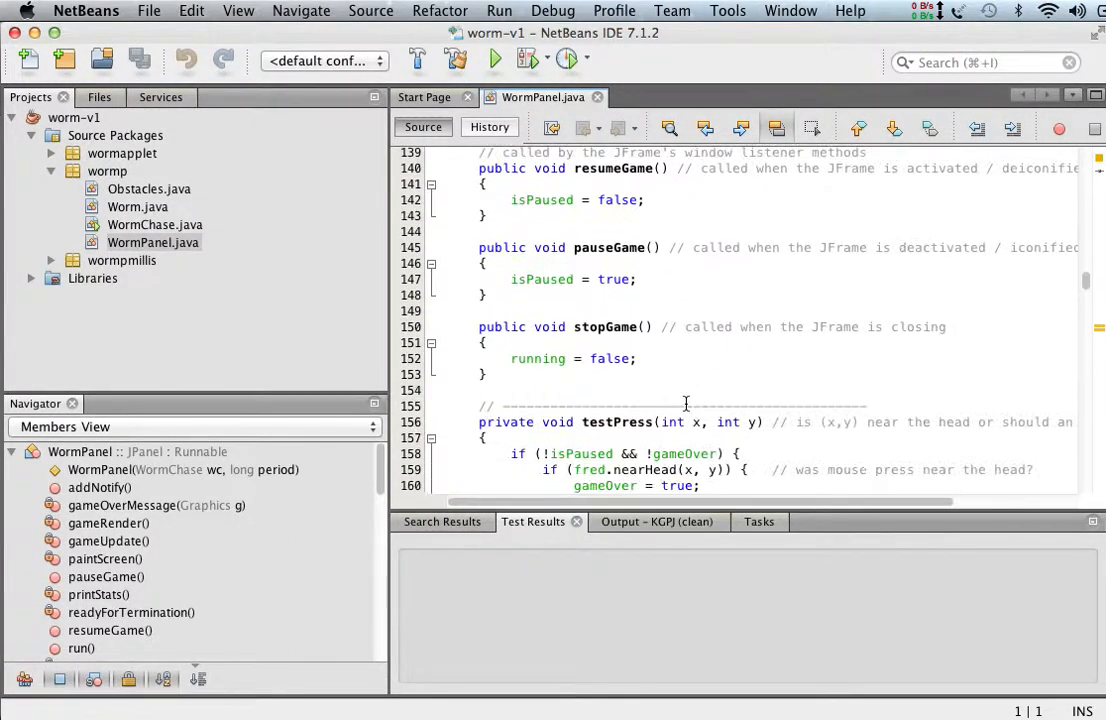
scroll(down, 3)
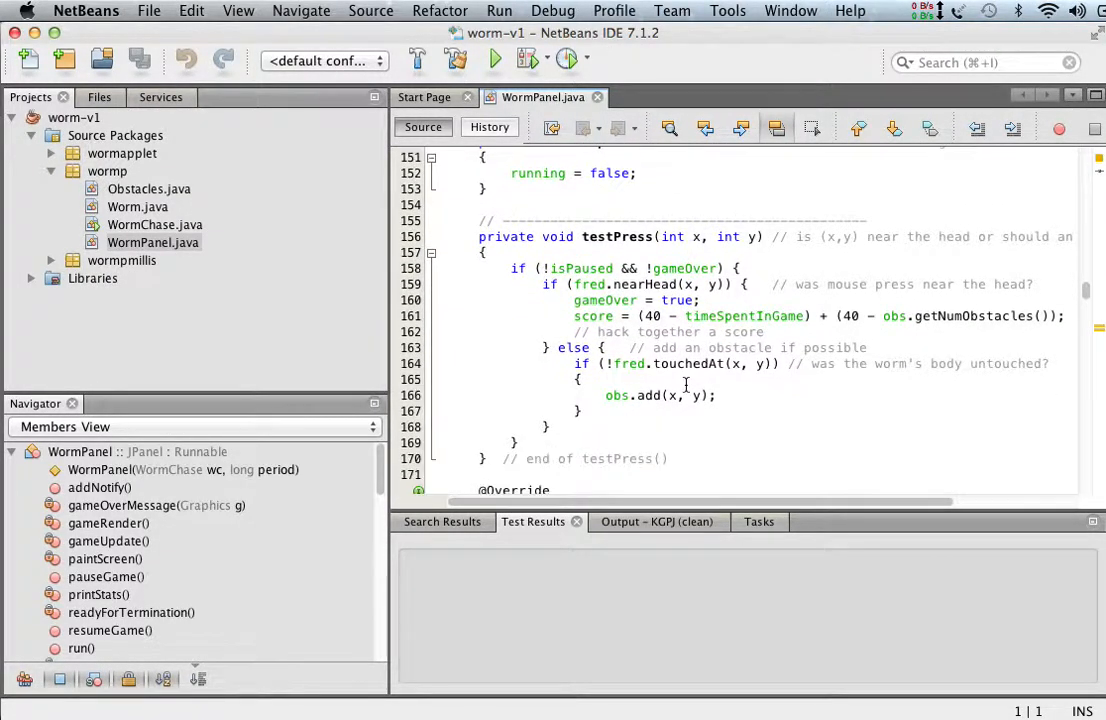
- Continue to WormPanel's printStats method and the closing brace of the class
scroll(down, 3)
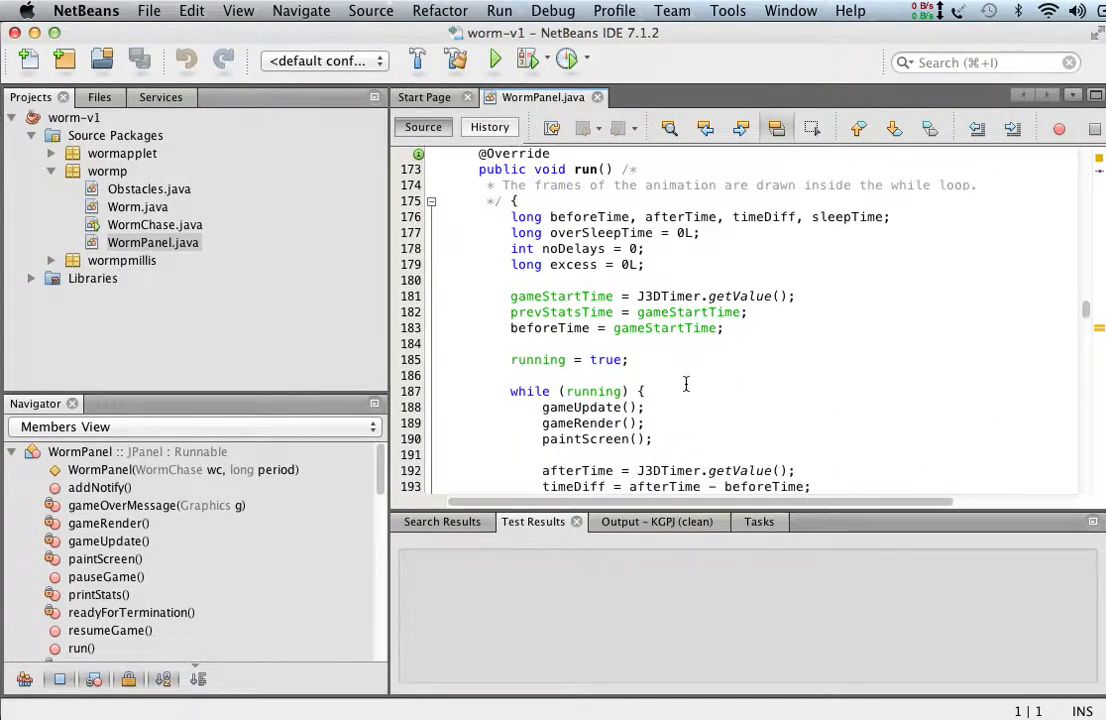
scroll(down, 3)
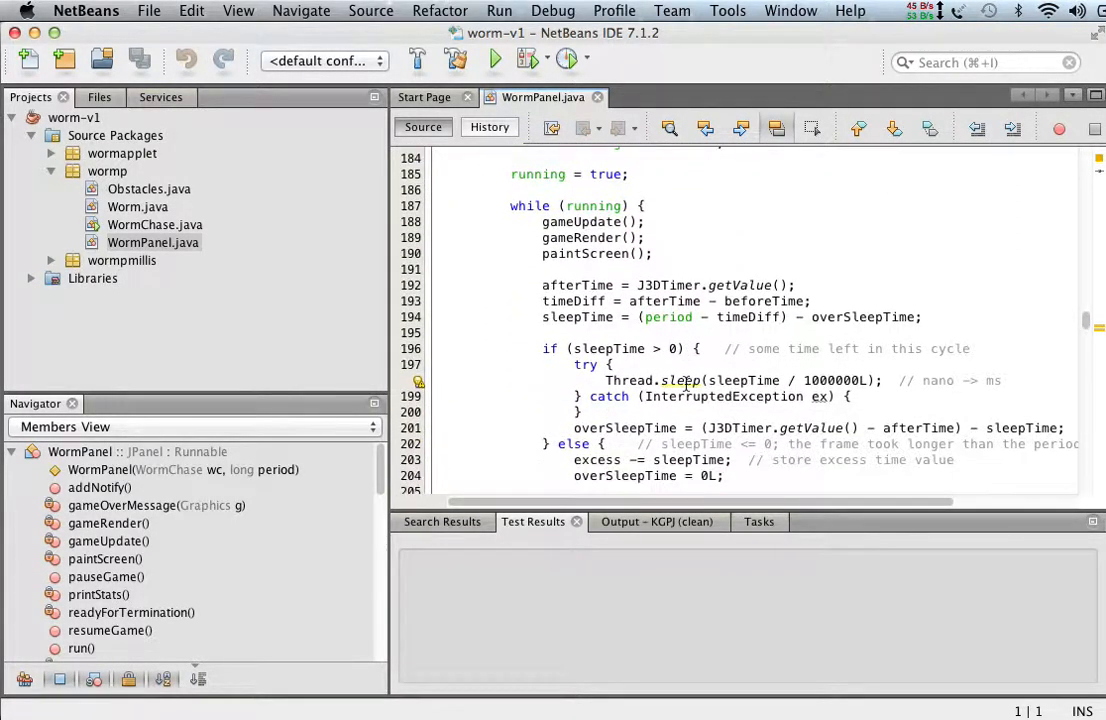
scroll(down, 3)
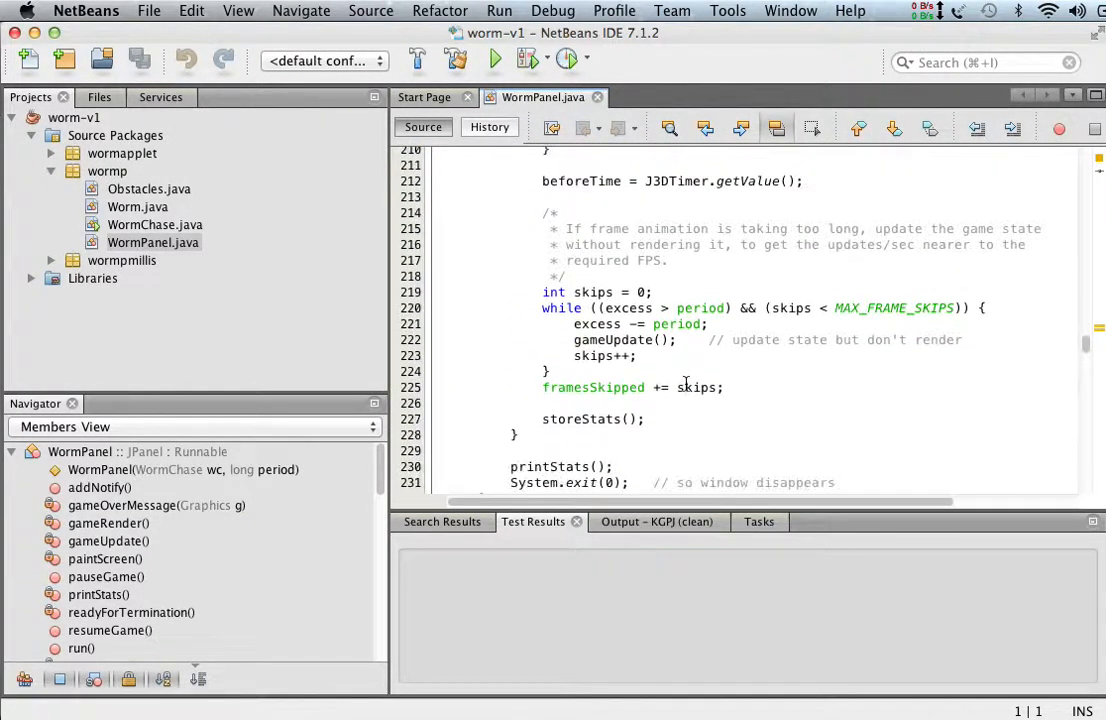
scroll(down, 3)
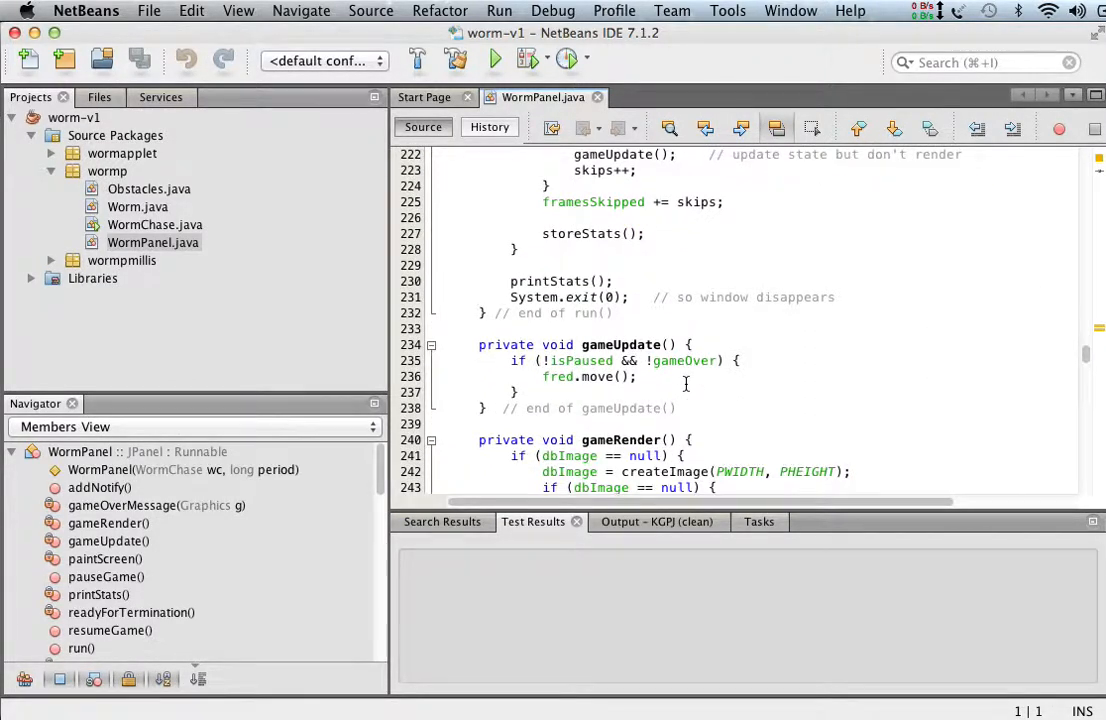
scroll(down, 3)
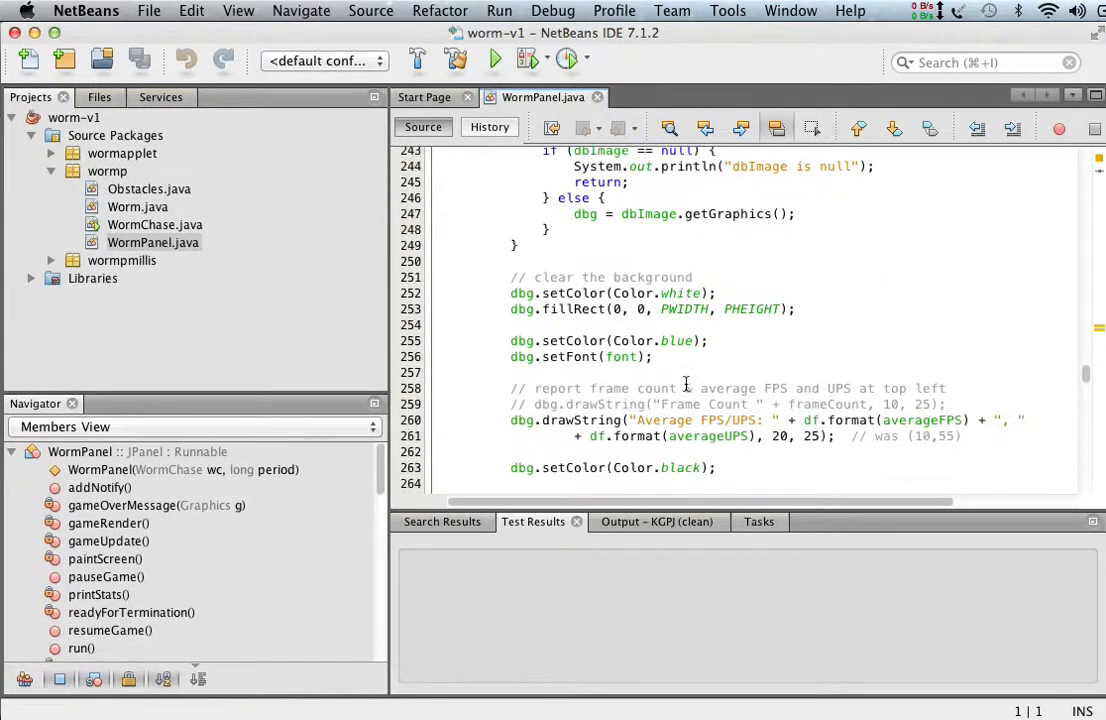
scroll(down, 3)
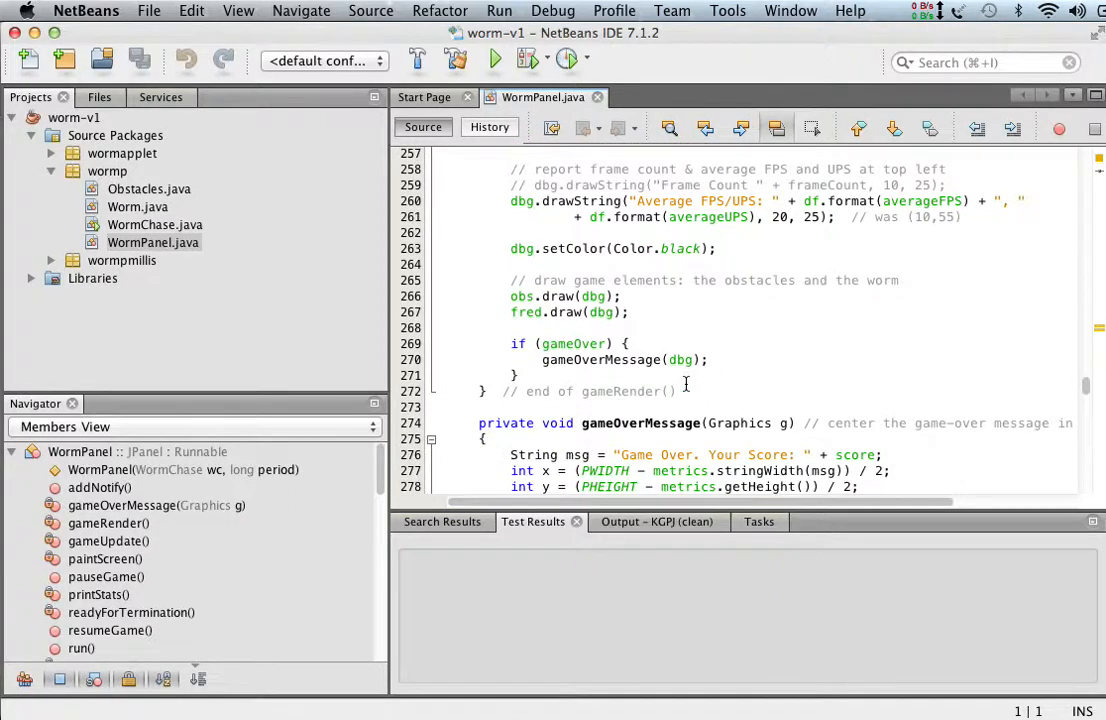
scroll(down, 3)
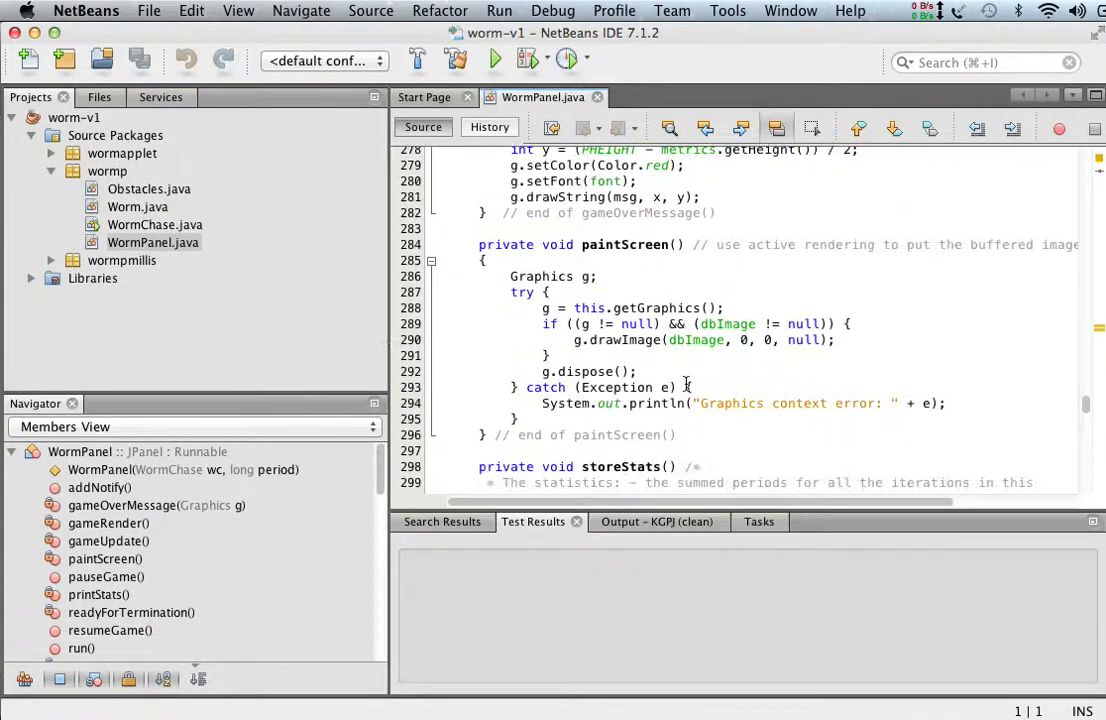
scroll(down, 3)
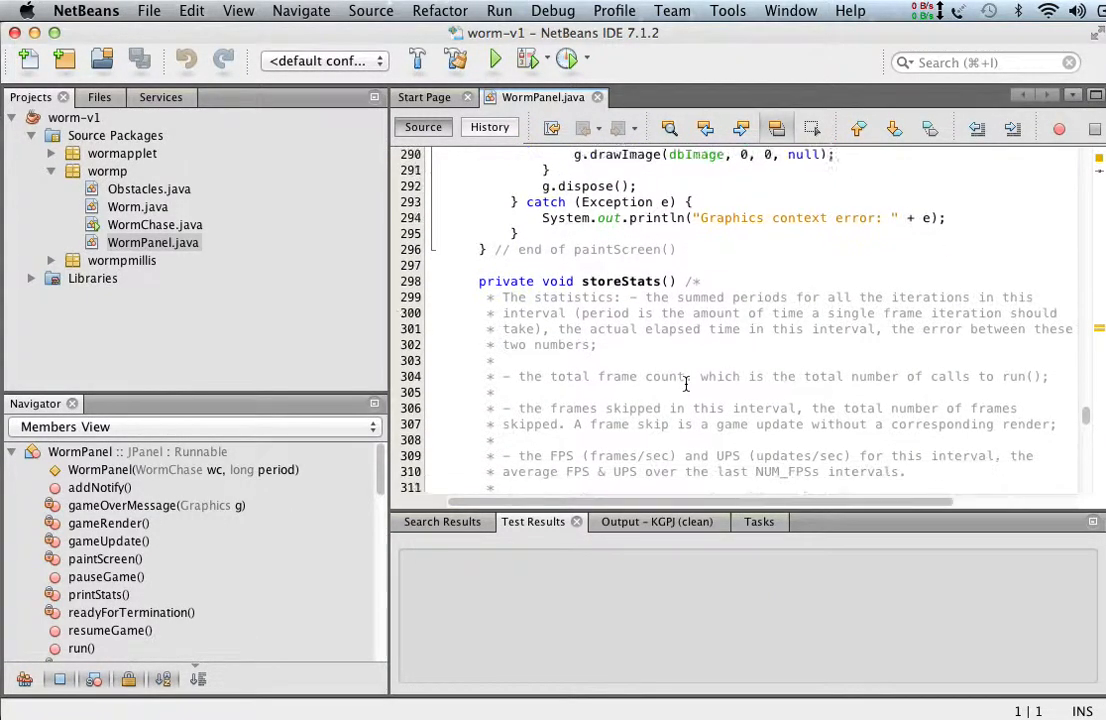
scroll(down, 3)
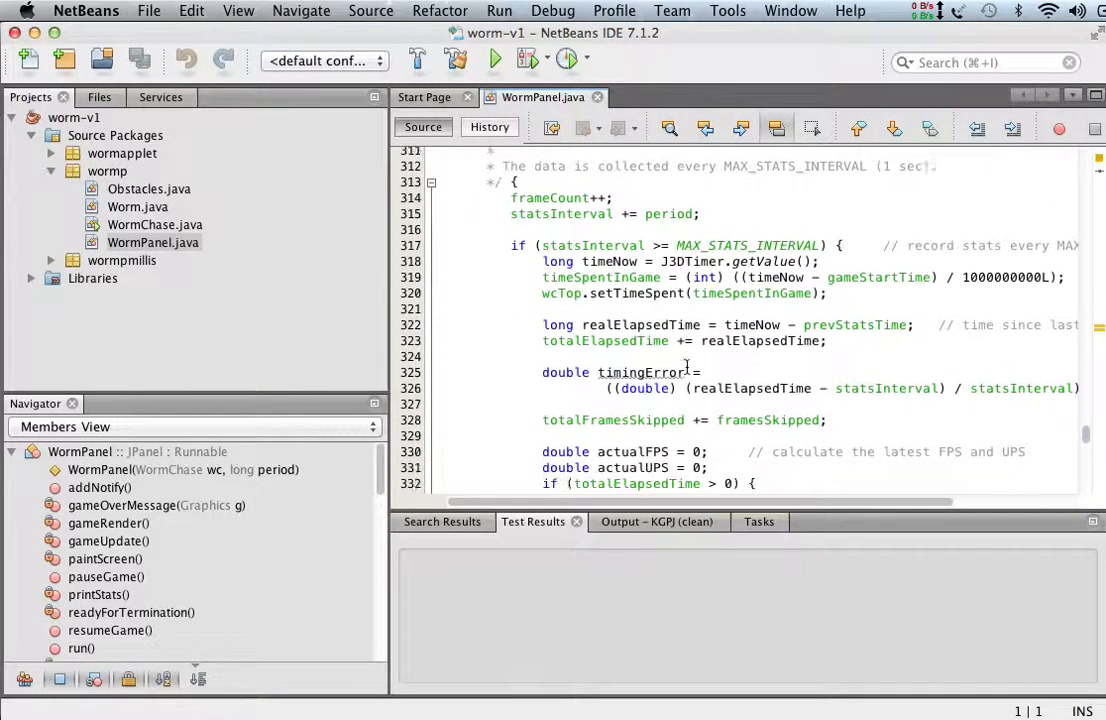
scroll(down, 3)
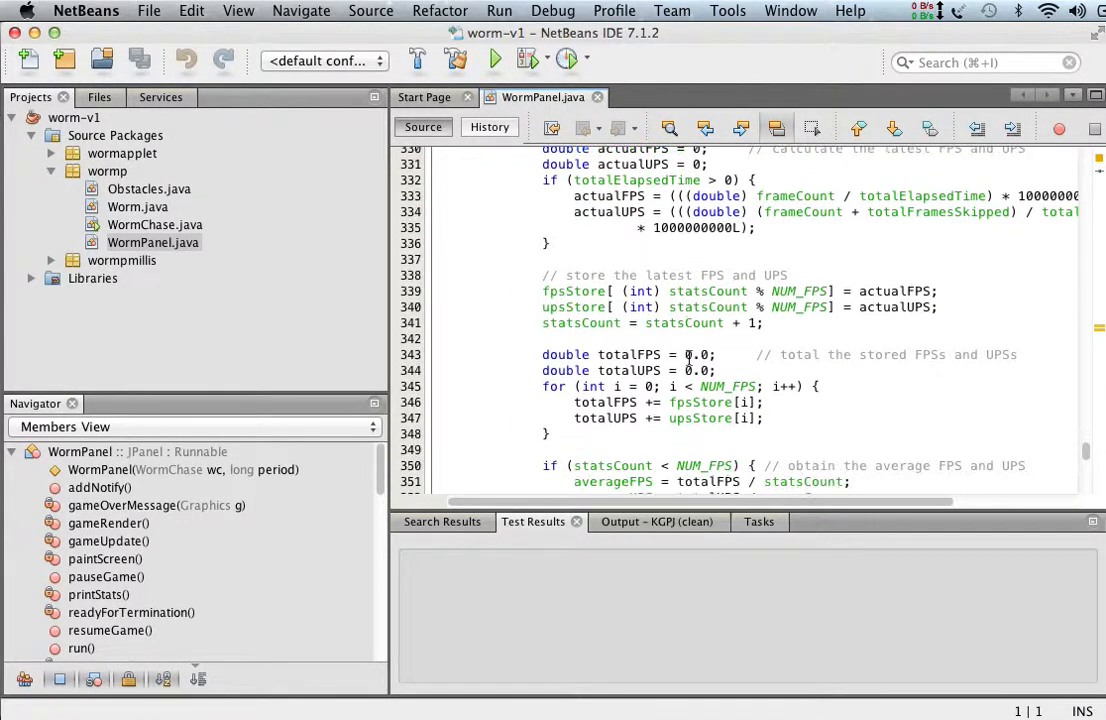
scroll(down, 3)
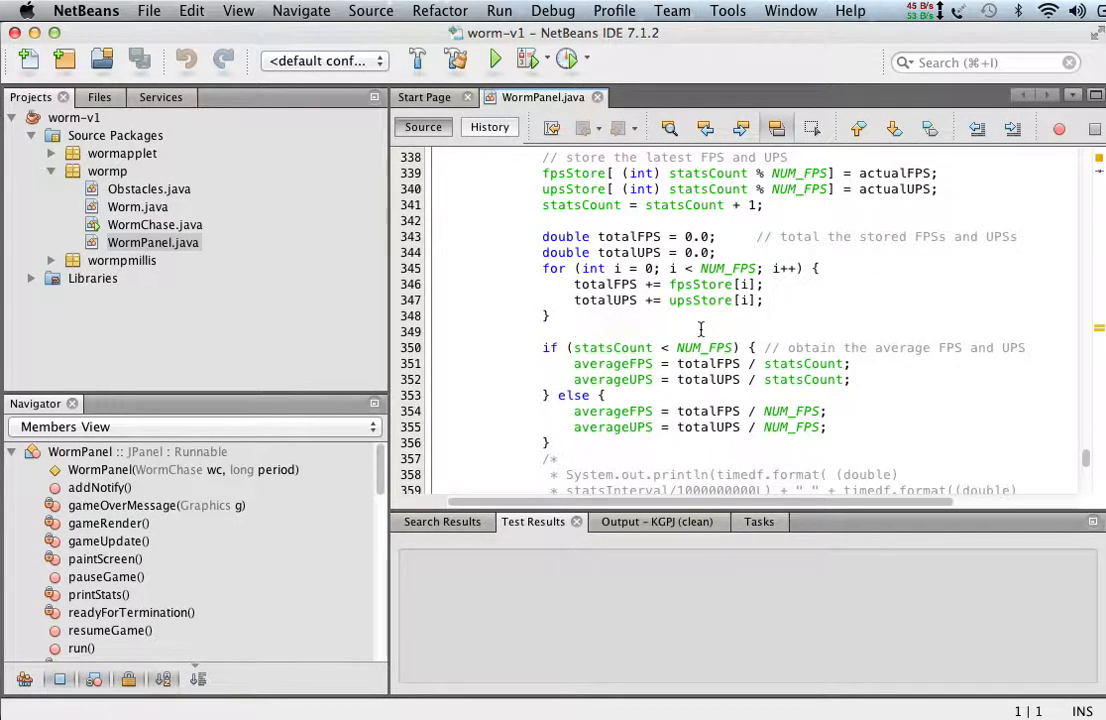
scroll(down, 3)
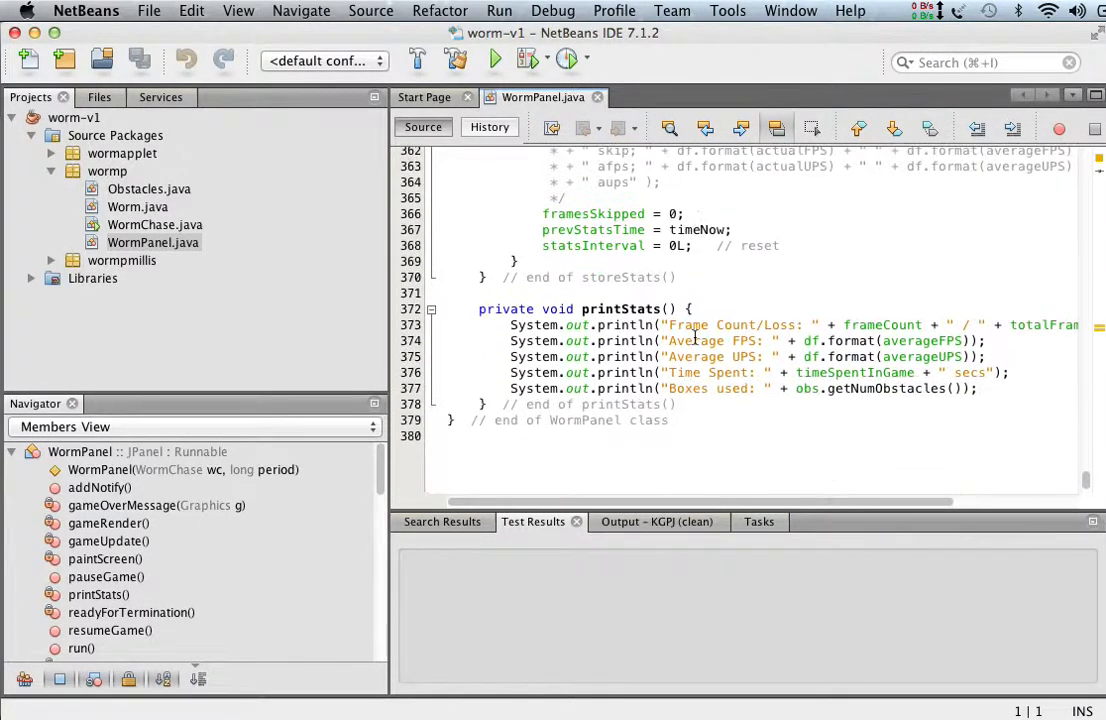
scroll(down, 3)
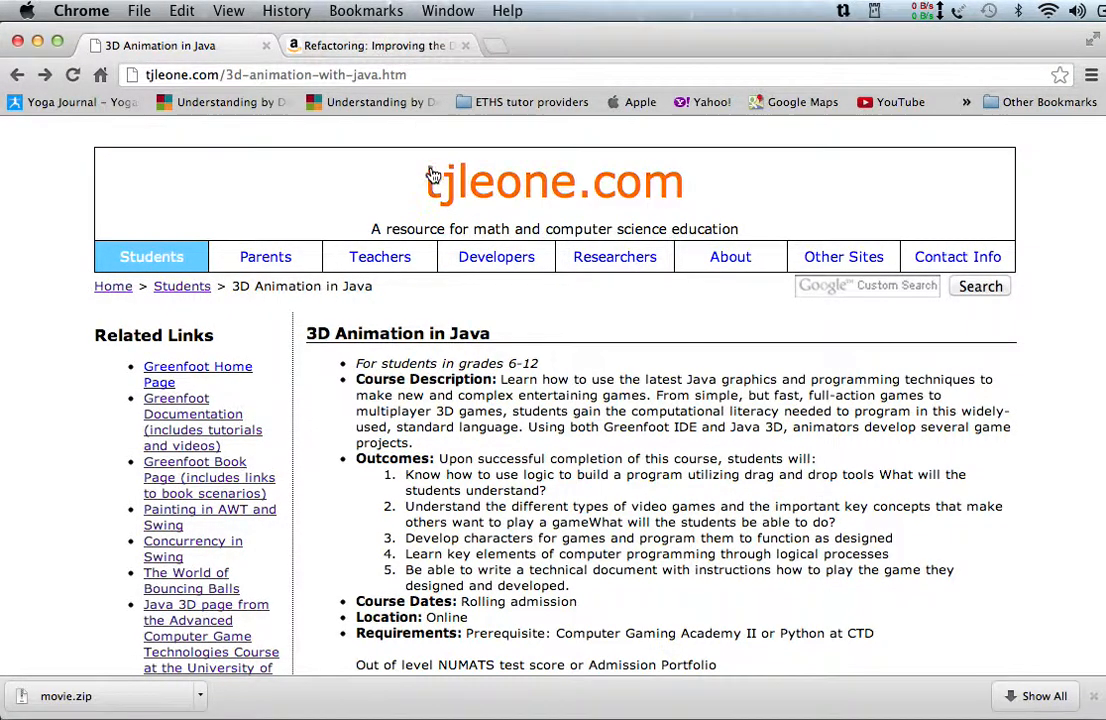
click(376, 44)
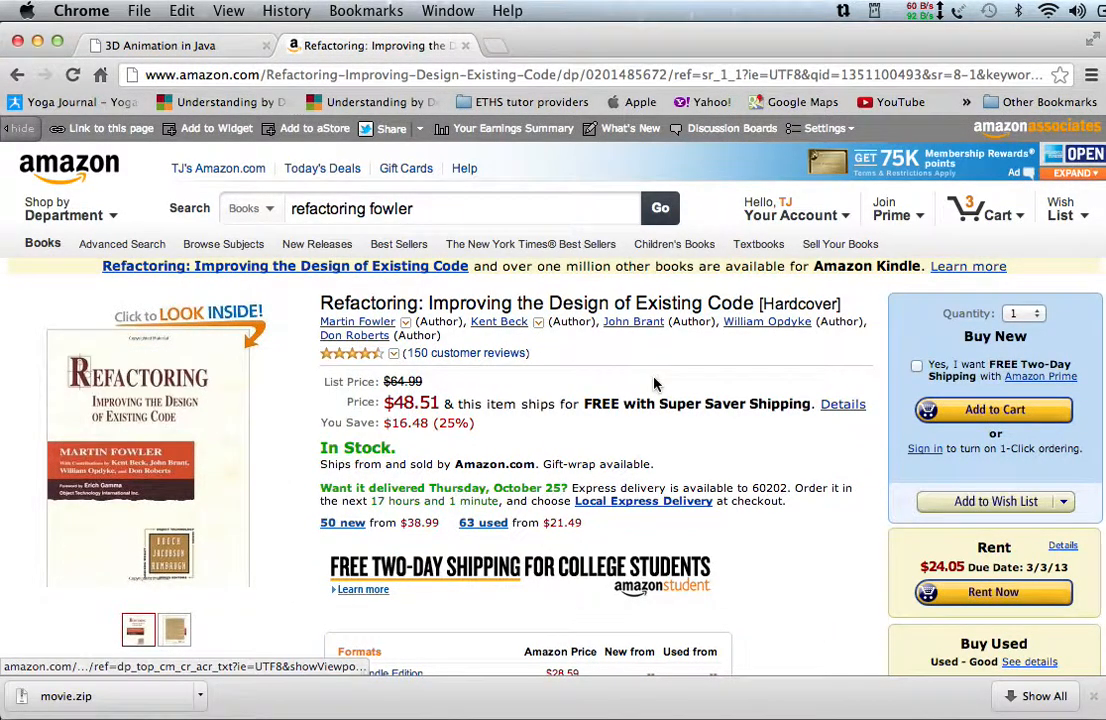
mouse_move(792, 512)
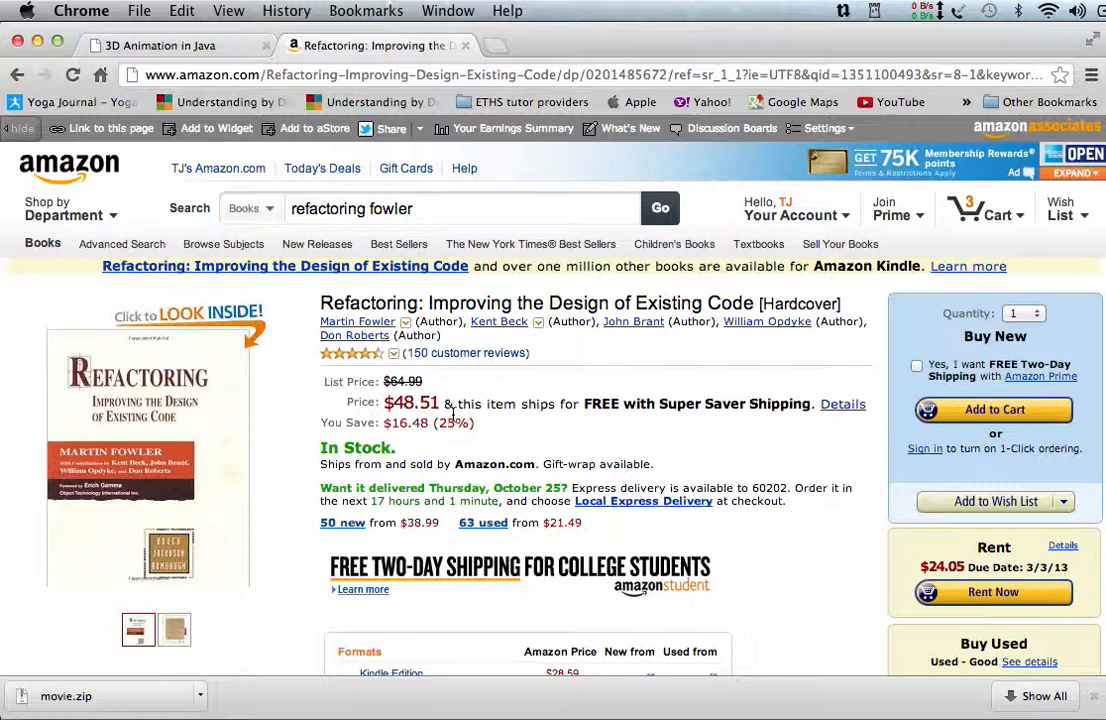
mouse_move(680, 436)
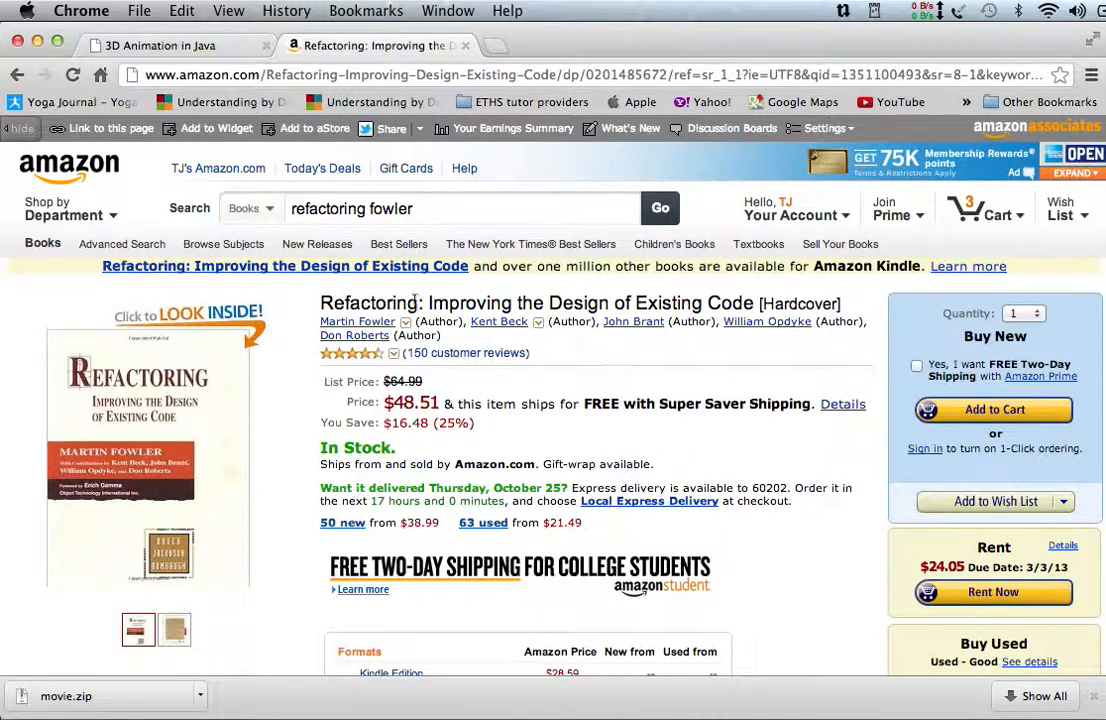
mouse_move(788, 456)
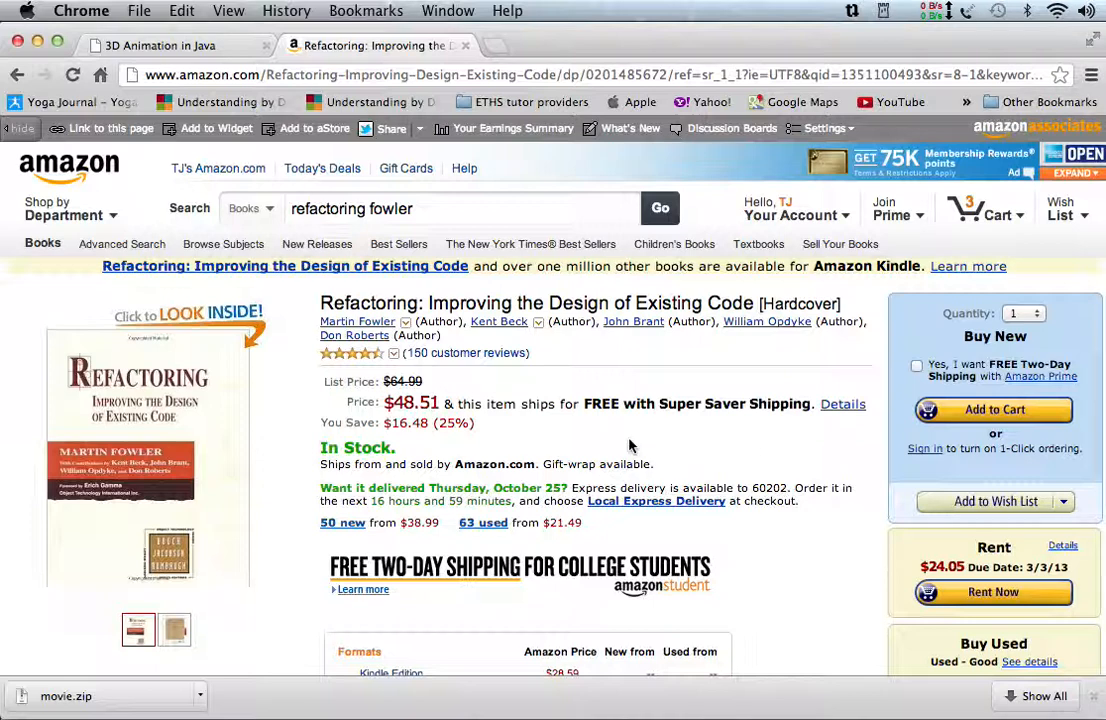
mouse_move(316, 244)
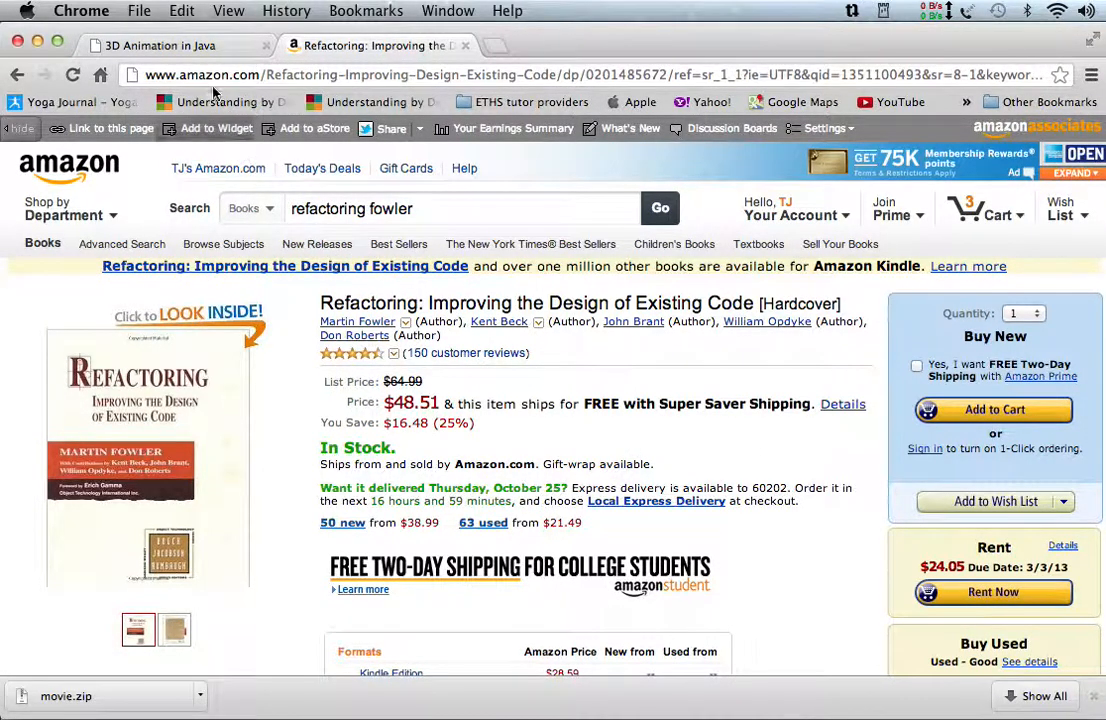
click(160, 46)
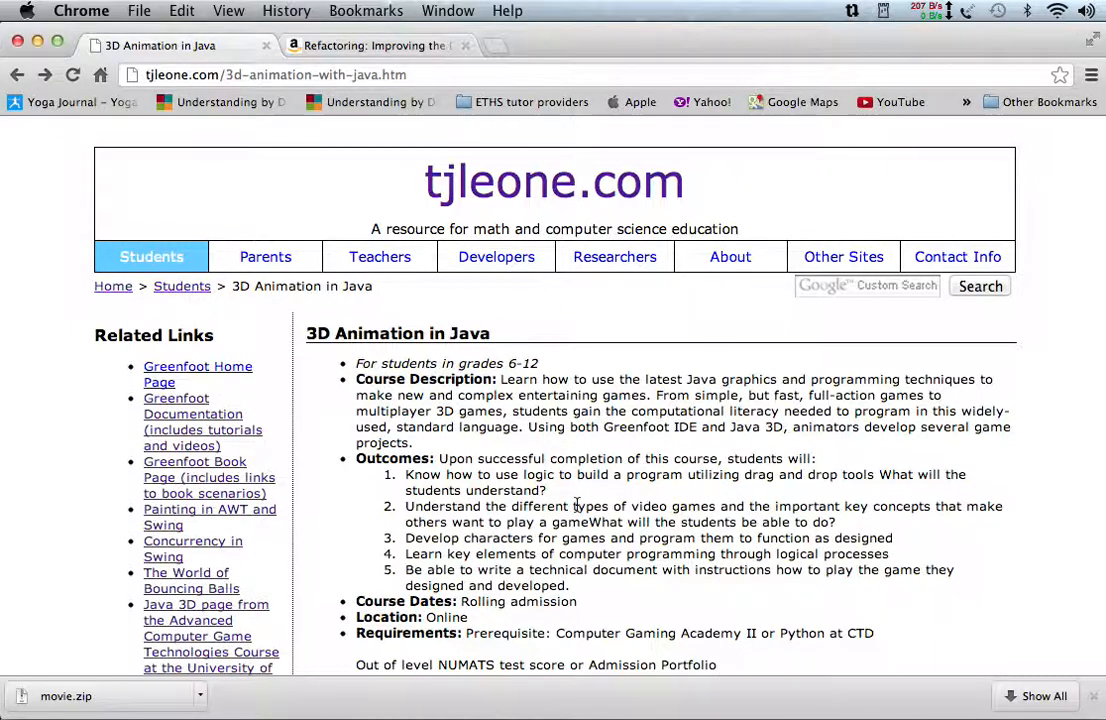
- Reach the NetBeans IDE 7.2.1 download page via the course page's Downloads Netbeans link
scroll(down, 3)
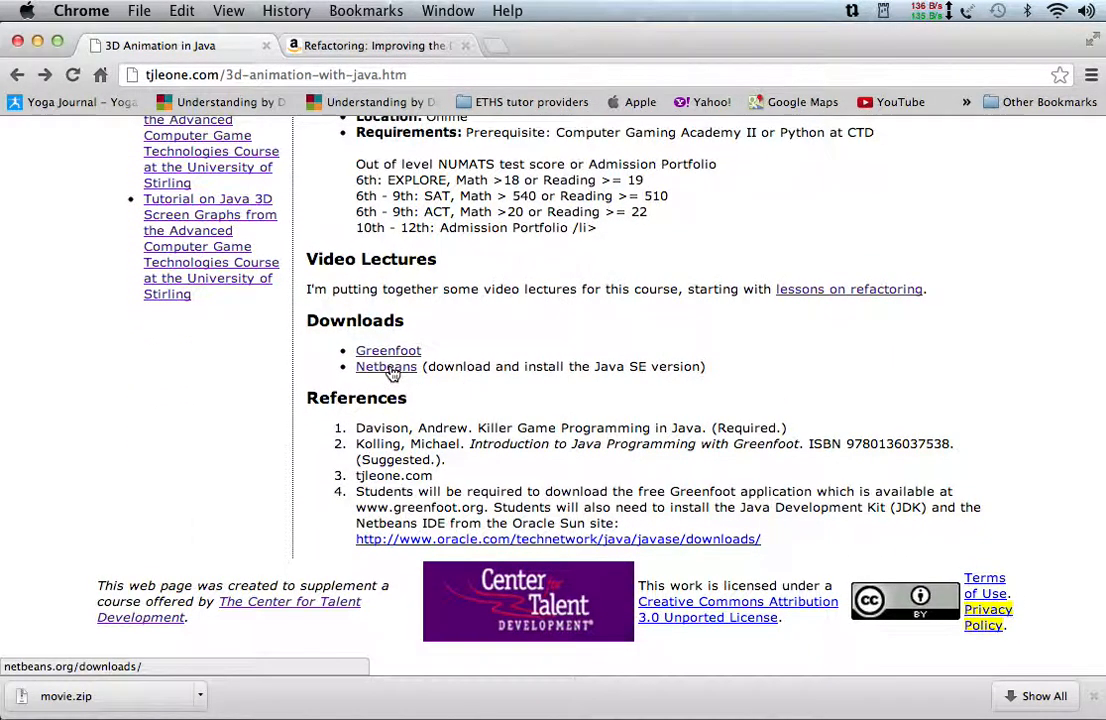
click(384, 366)
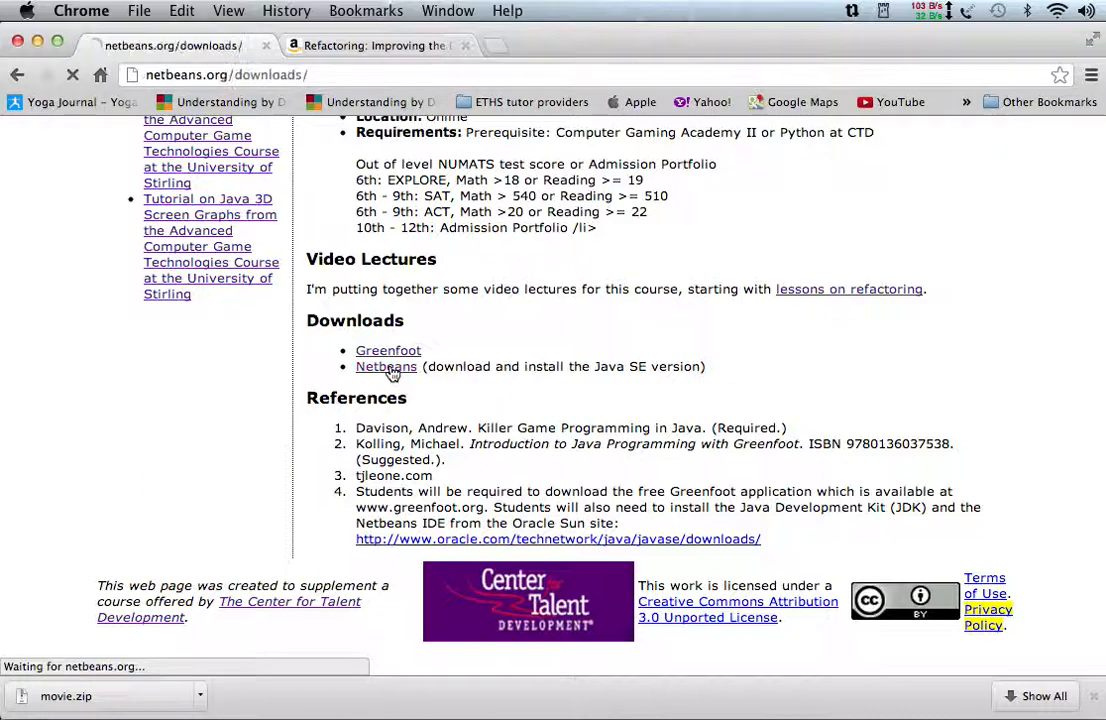
click(384, 366)
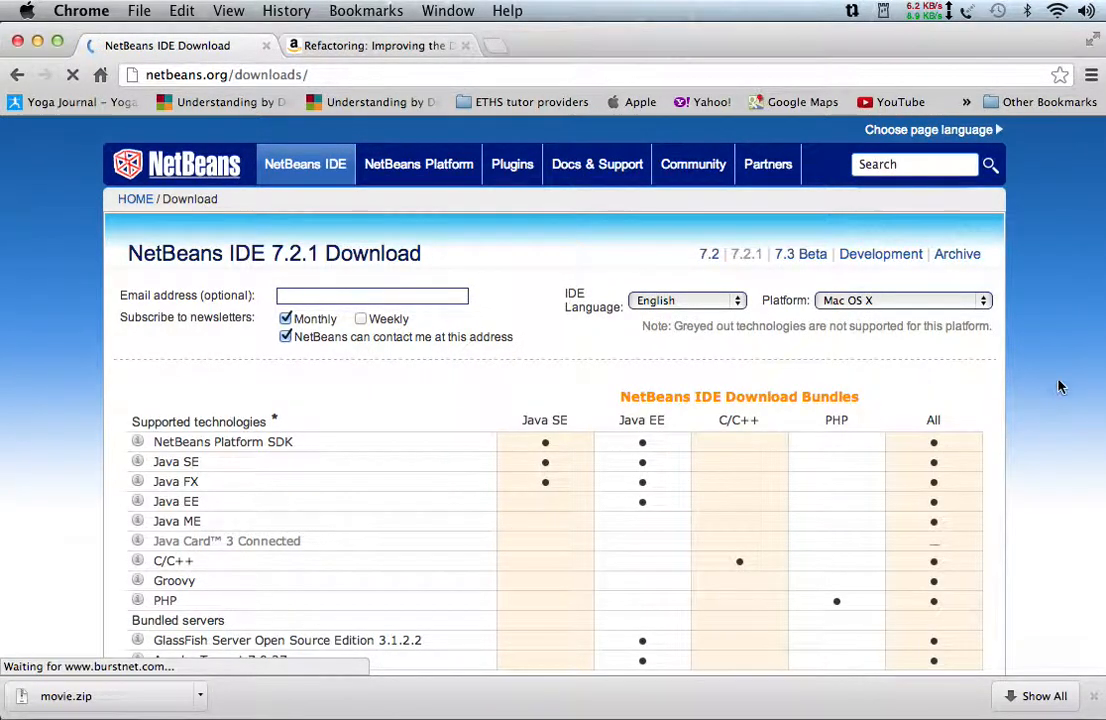
mouse_move(1048, 436)
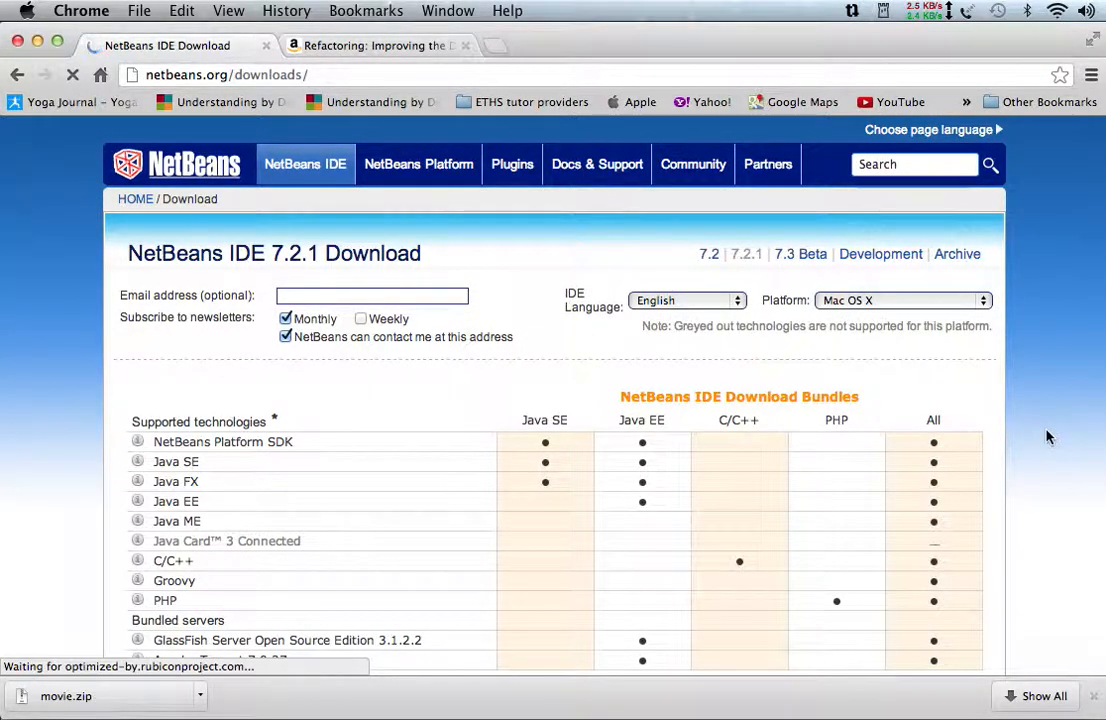
- Review the 7.2.1 bundle Download buttons and sizes, such as 73 MB Java SE, then return to NetBeans
scroll(down, 3)
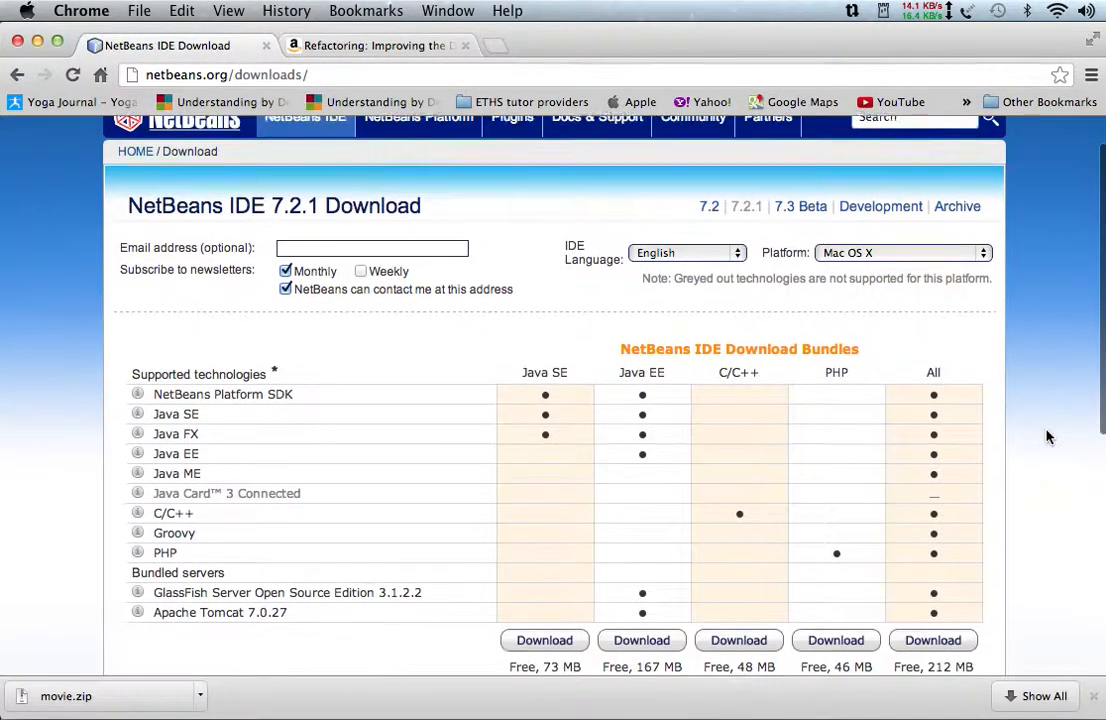
scroll(down, 3)
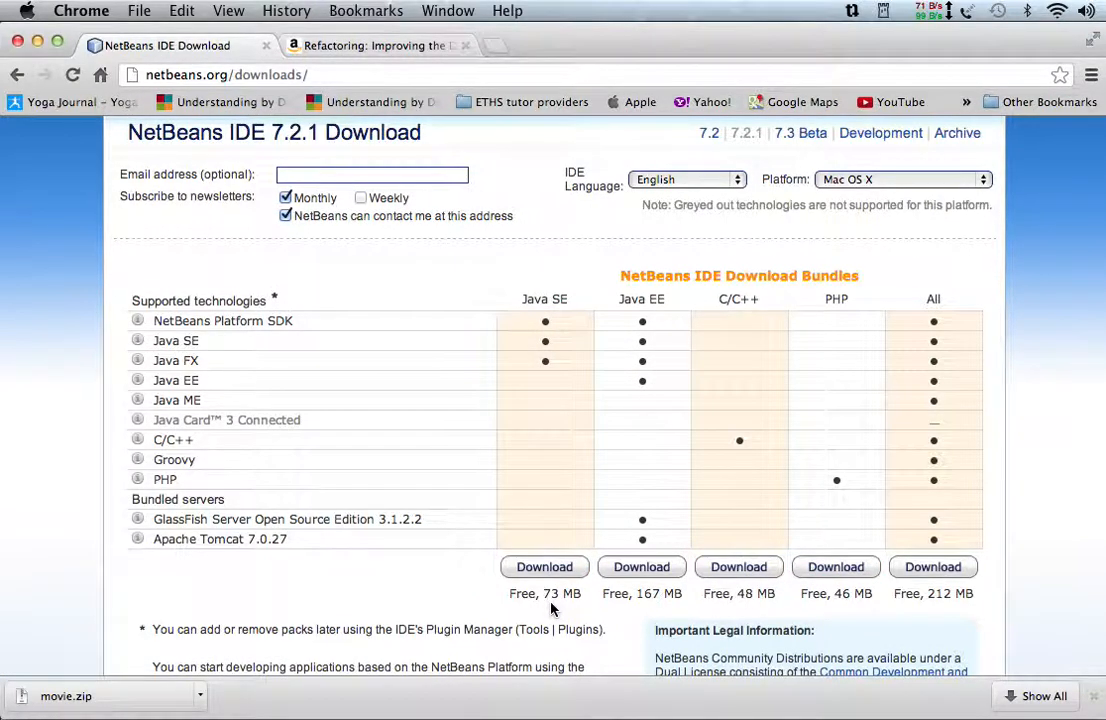
scroll(down, 3)
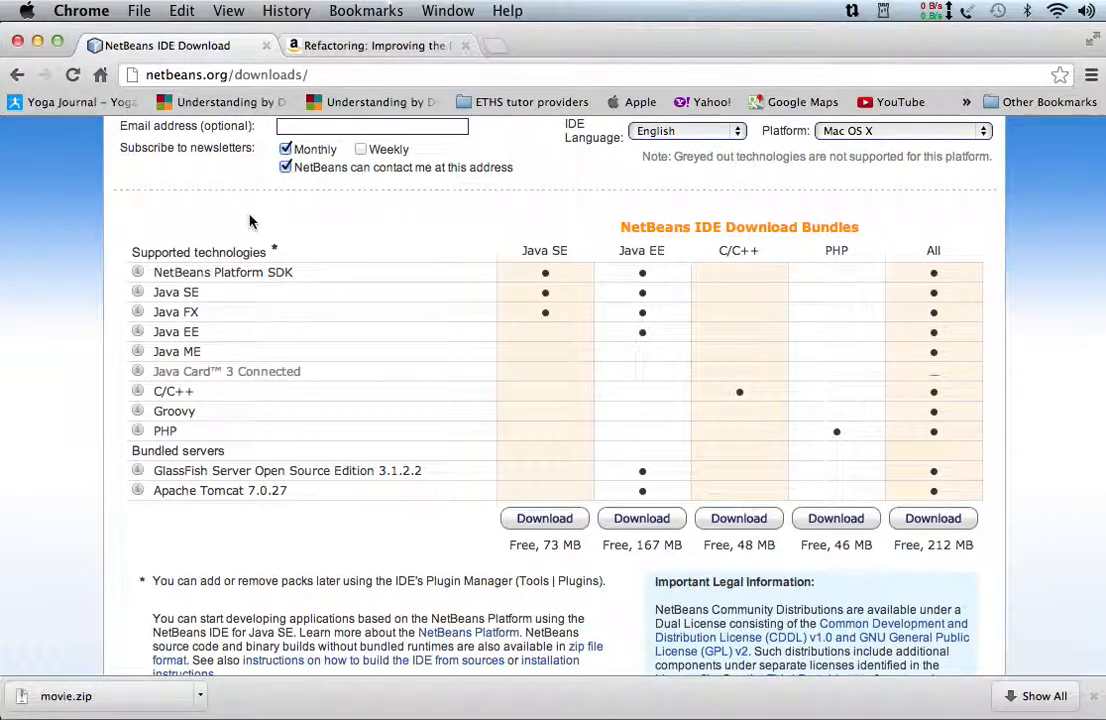
click(286, 168)
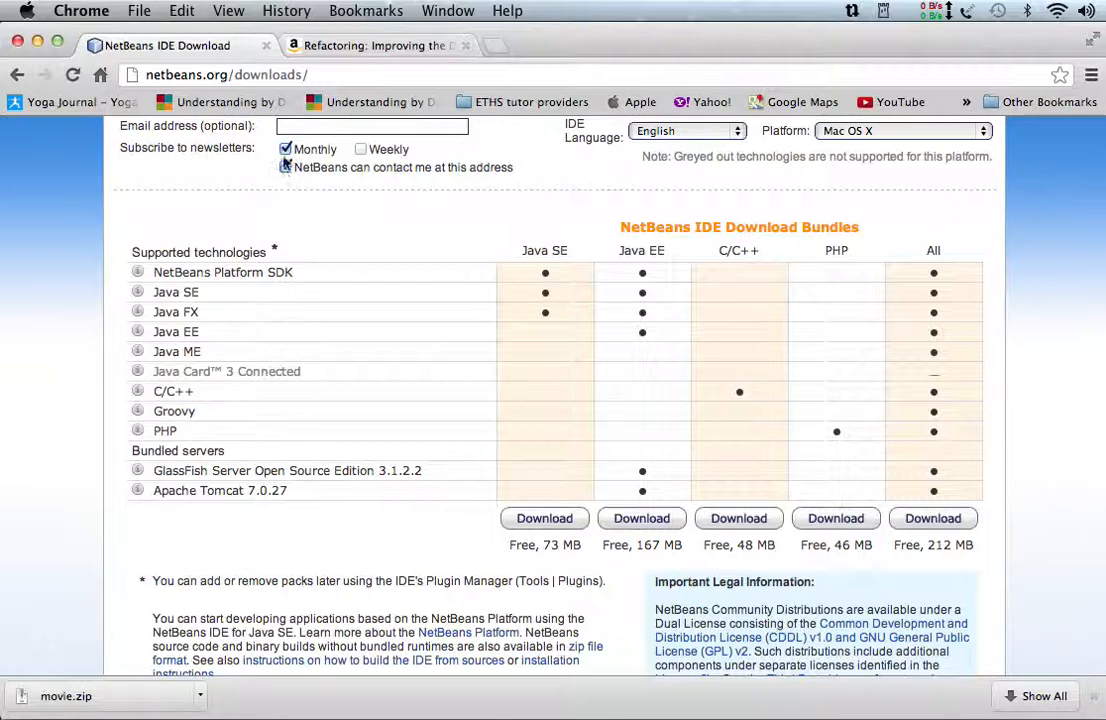
click(284, 148)
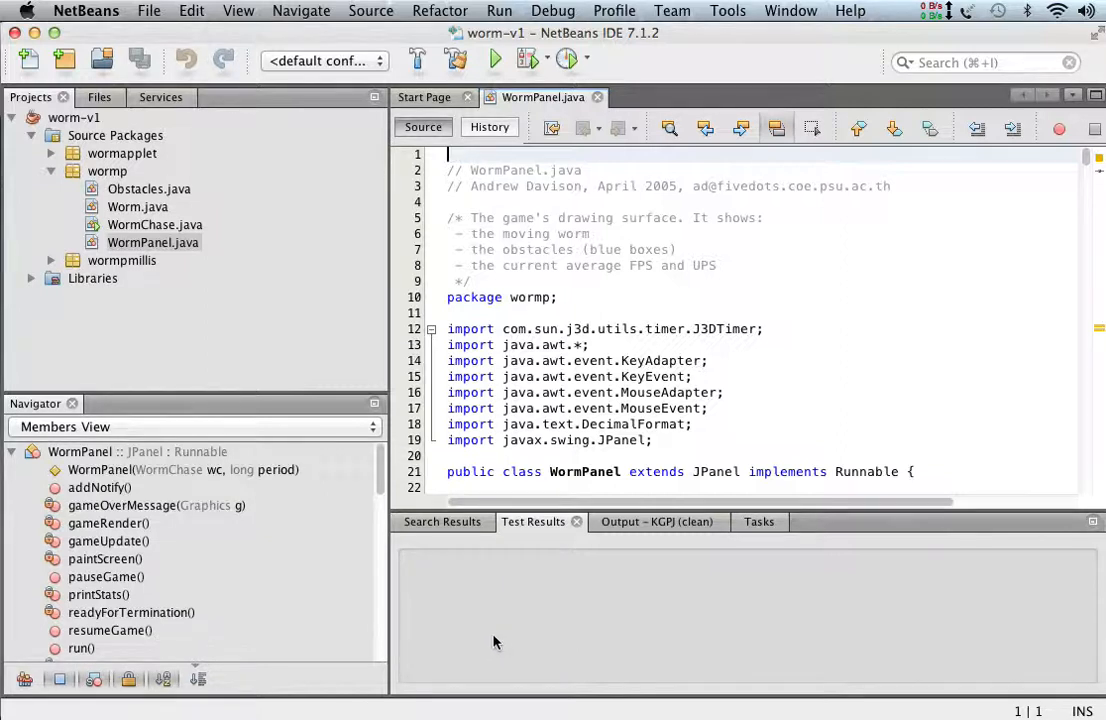
mouse_move(508, 696)
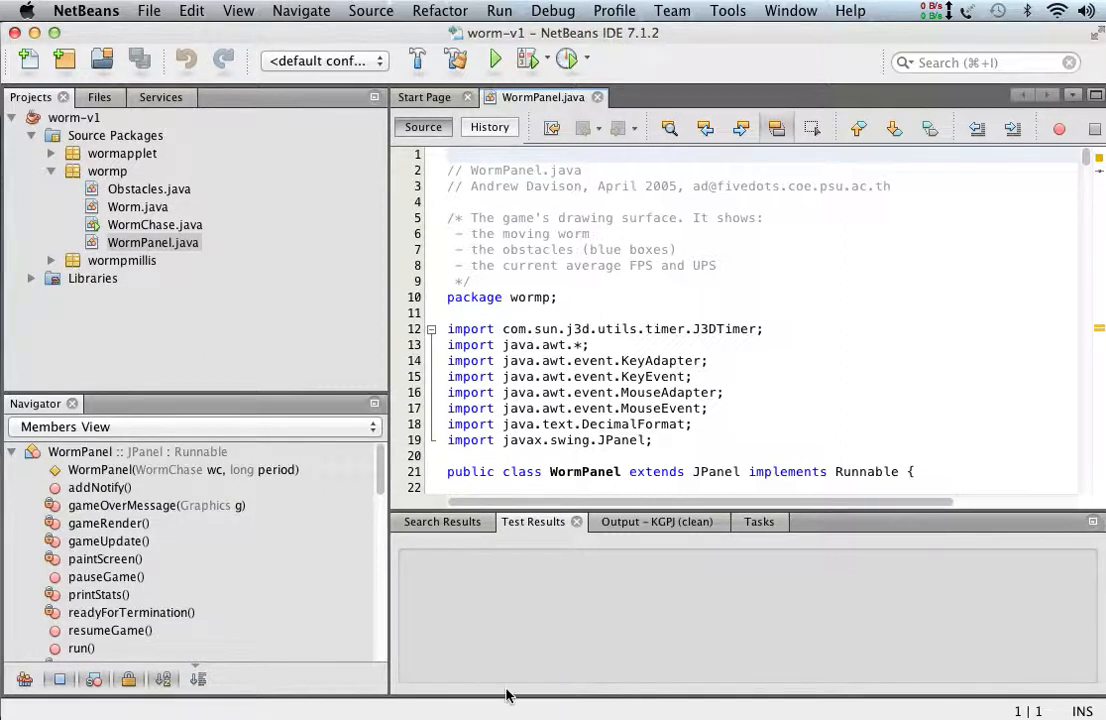
mouse_move(536, 660)
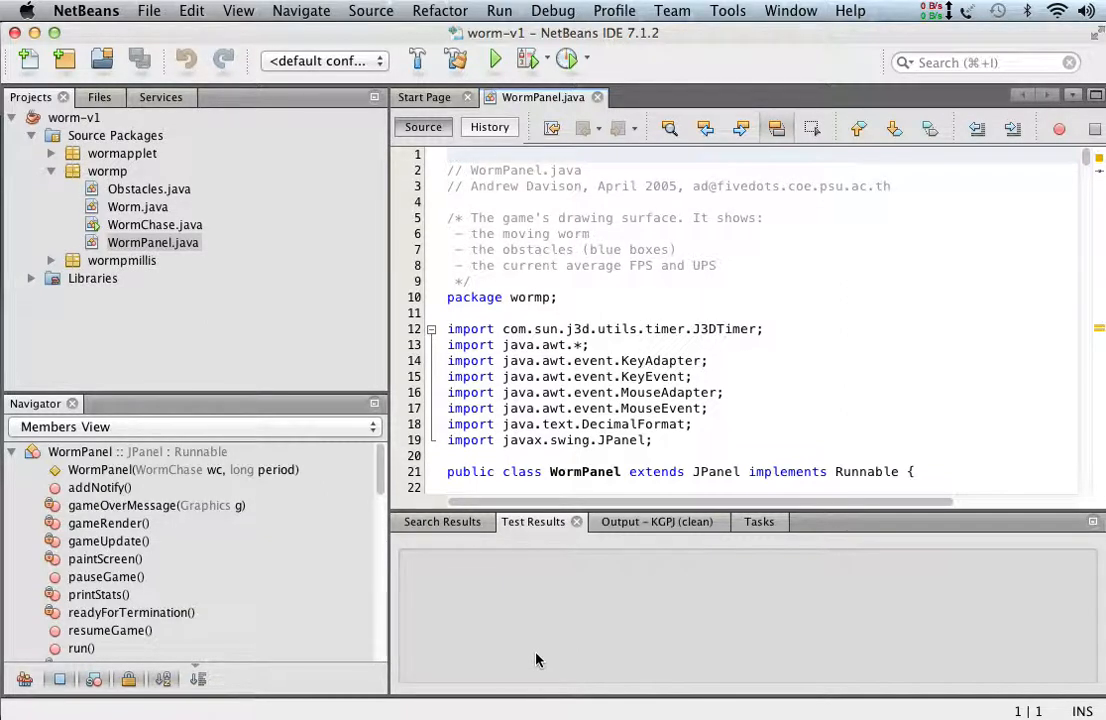